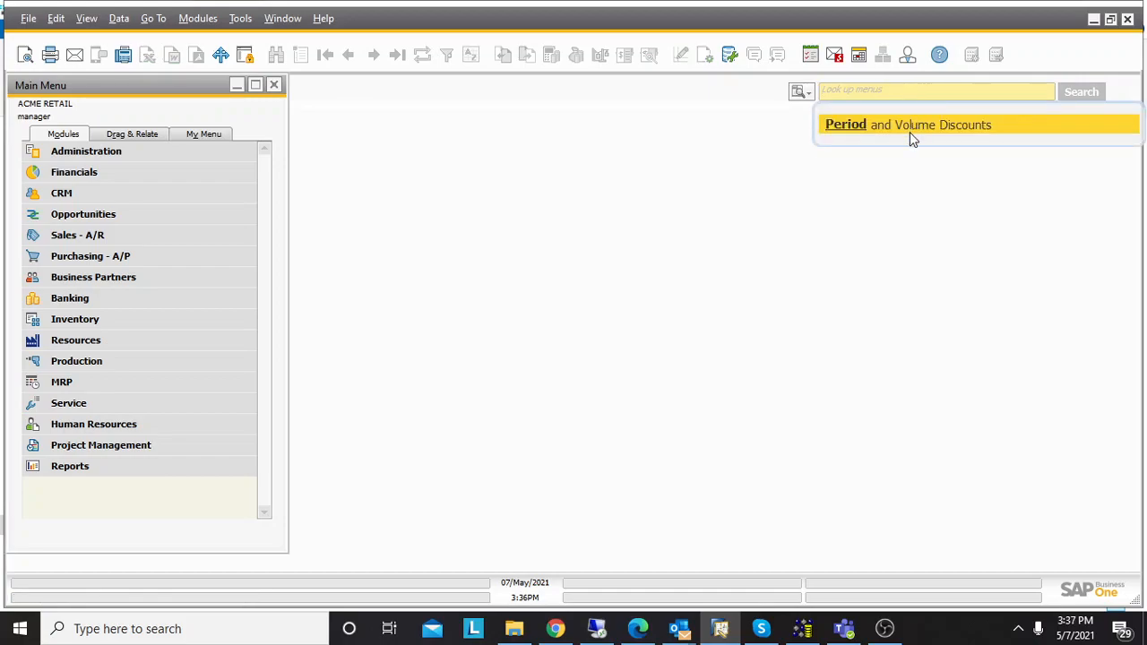
{"action": "mouse_move", "coordinate": [870, 143]}
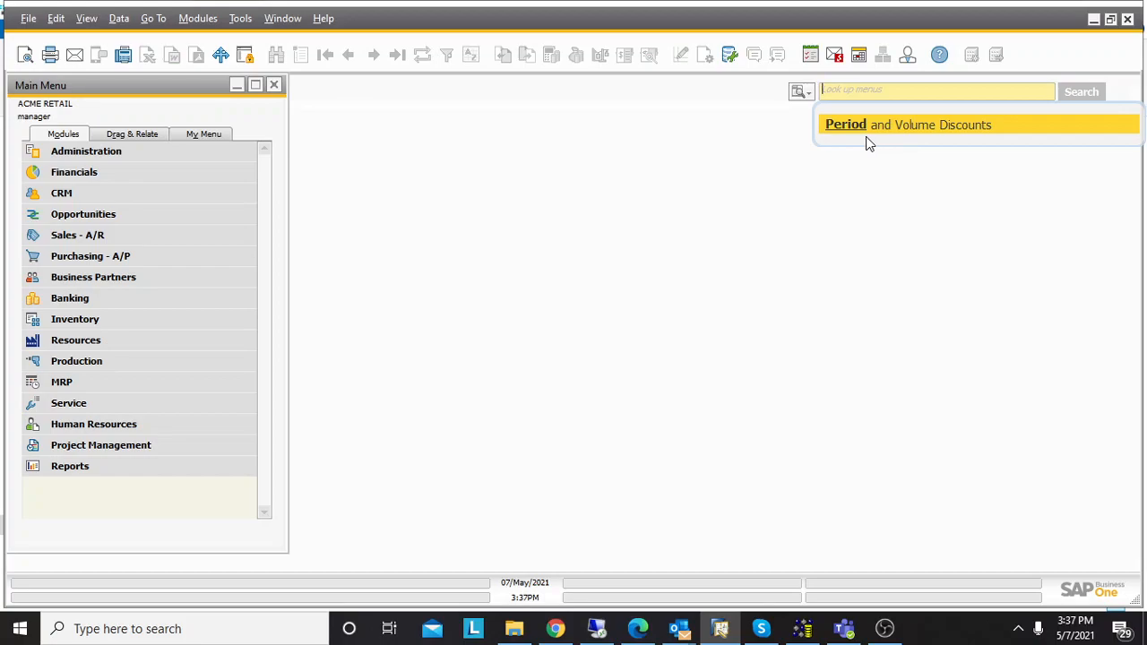
Bring up the Period and Volume Discounts window for Price List 01 from the menu search
{"action": "left_click", "coordinate": [908, 126]}
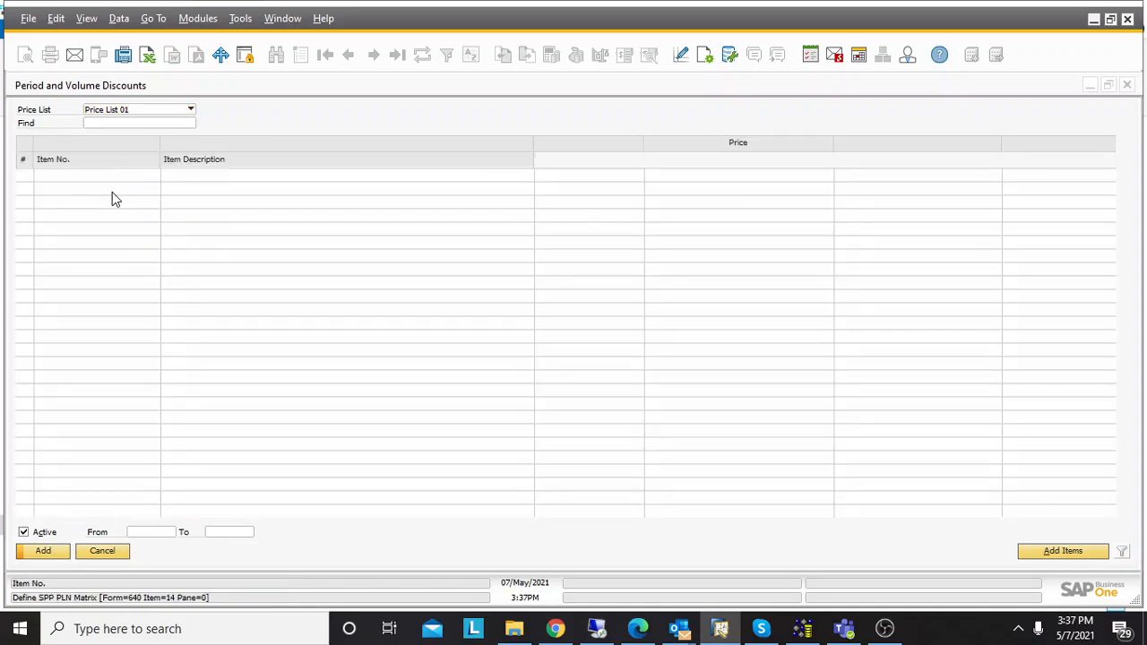
{"action": "left_click", "coordinate": [1063, 550]}
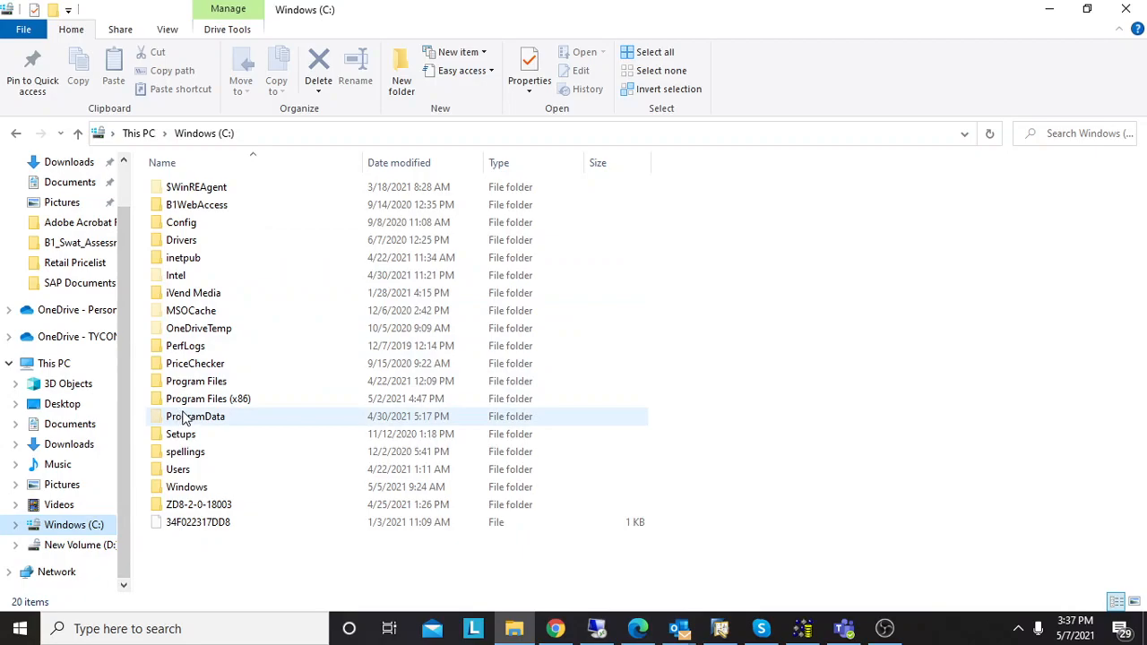
Navigate through Program Files (x86) > SAP > Data Transfer Workbench > Templates > Inventory > Price Lists > Special Prices to the Special Prices for Business Partners folder
{"action": "double_click", "coordinate": [208, 398]}
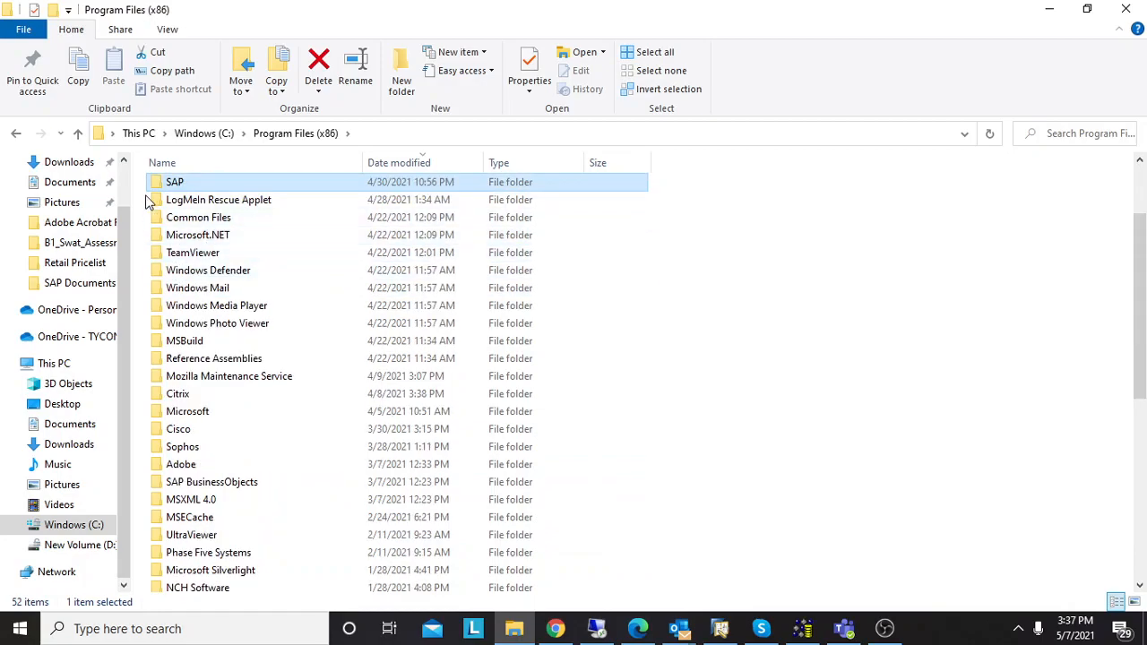
{"action": "double_click", "coordinate": [176, 182]}
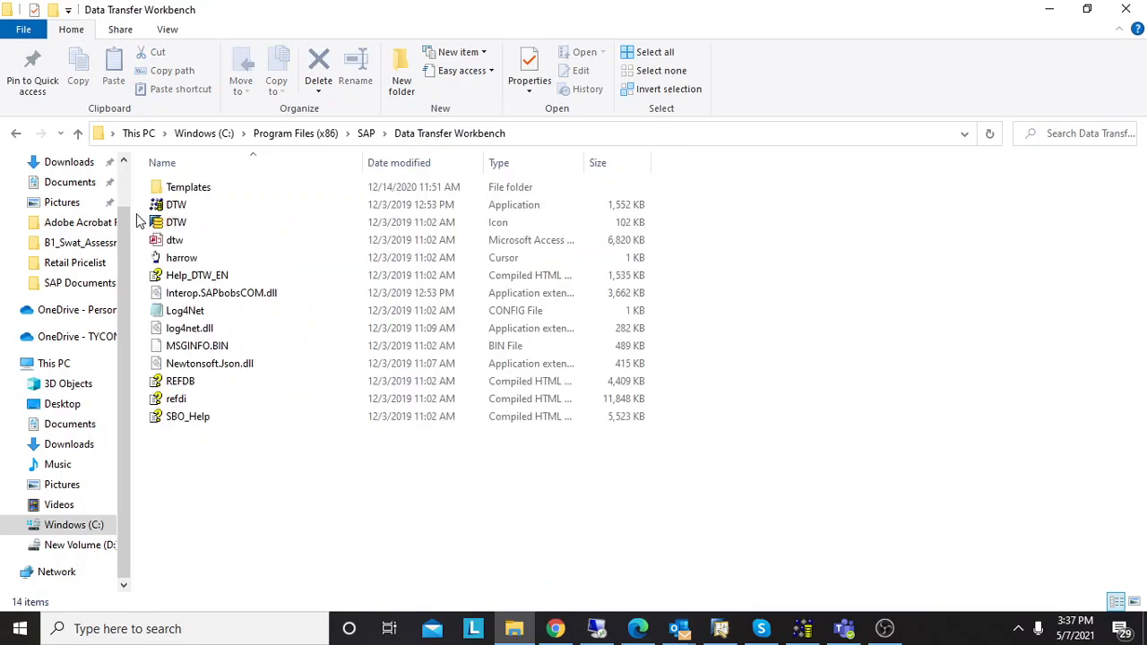
{"action": "double_click", "coordinate": [188, 187]}
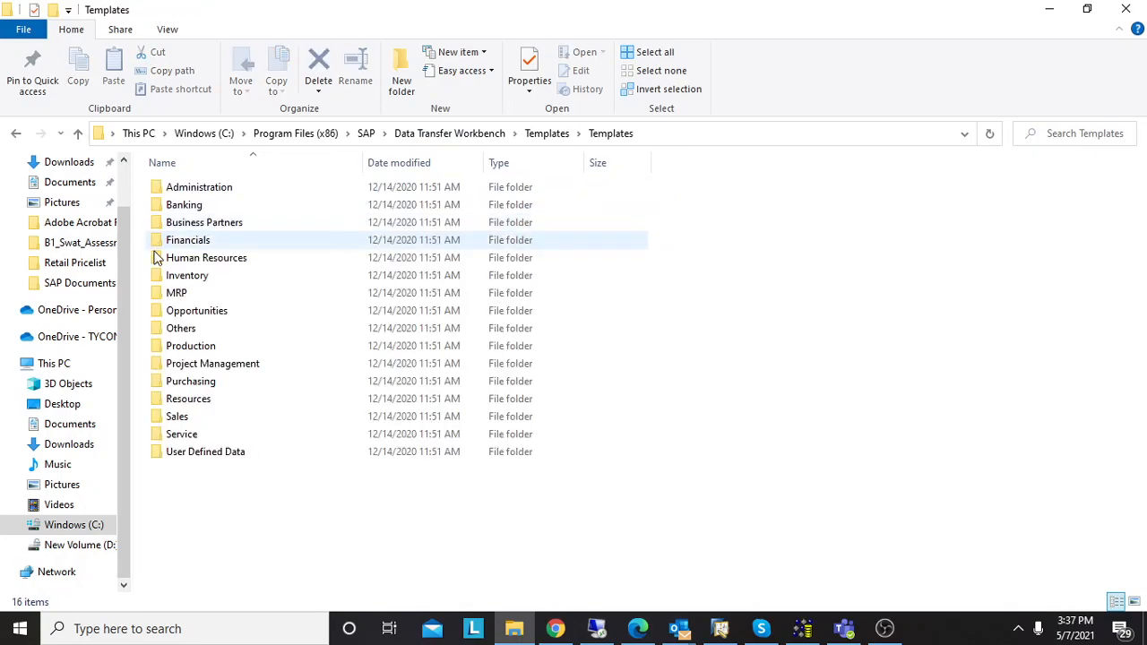
{"action": "left_click", "coordinate": [187, 276]}
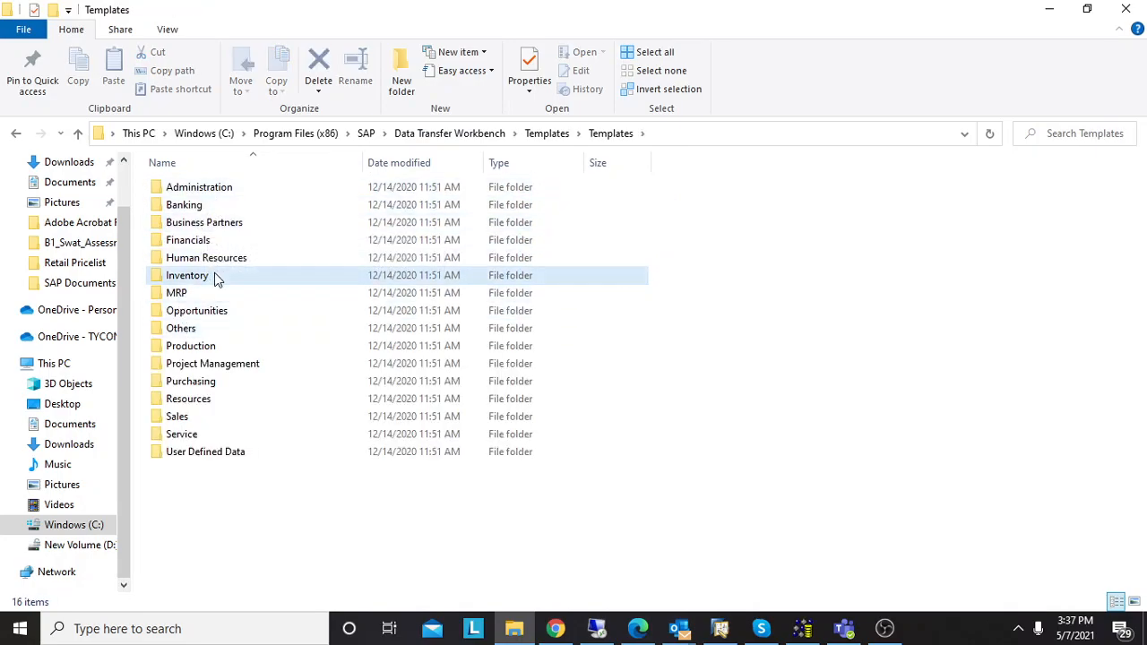
{"action": "double_click", "coordinate": [186, 277]}
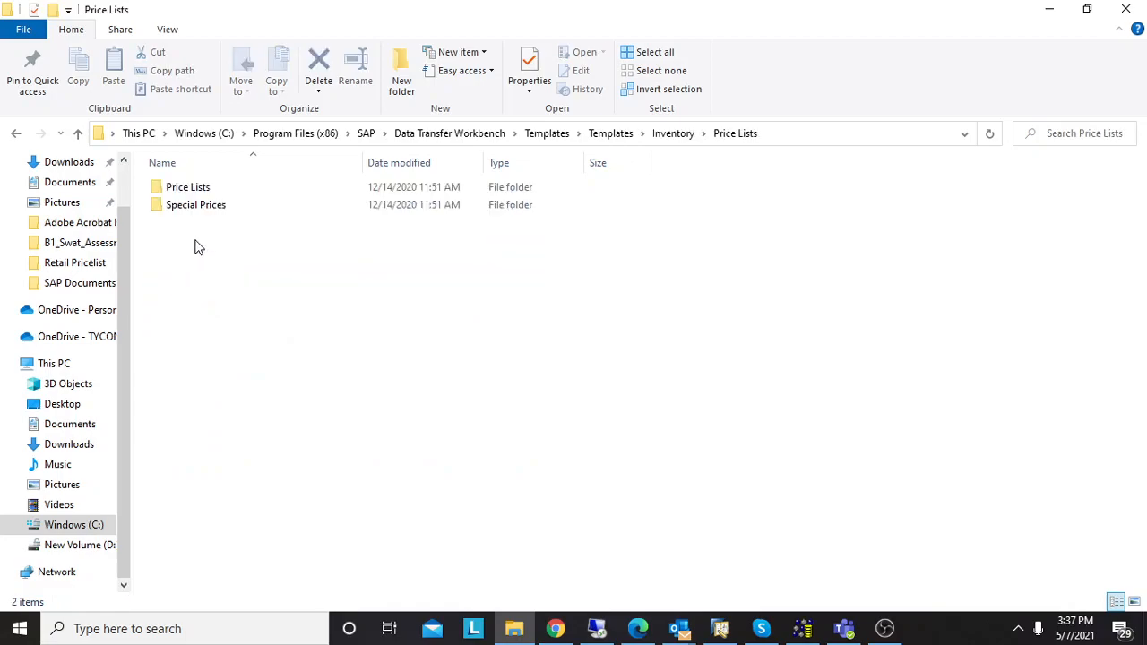
{"action": "double_click", "coordinate": [195, 204]}
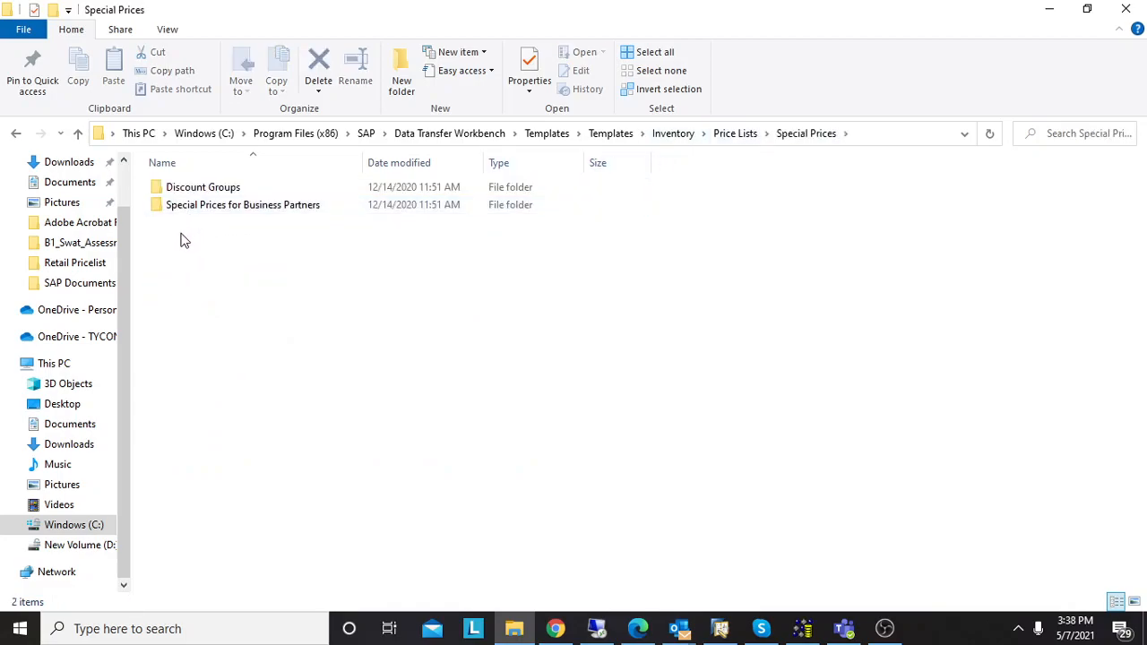
{"action": "left_click", "coordinate": [242, 204]}
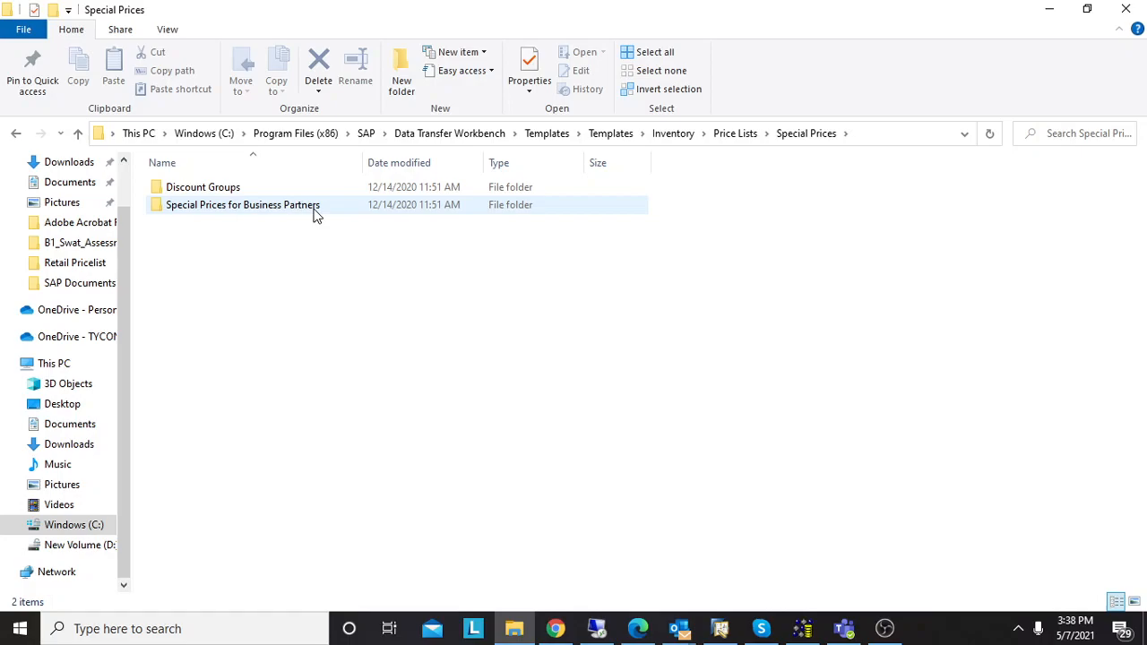
{"action": "double_click", "coordinate": [242, 204]}
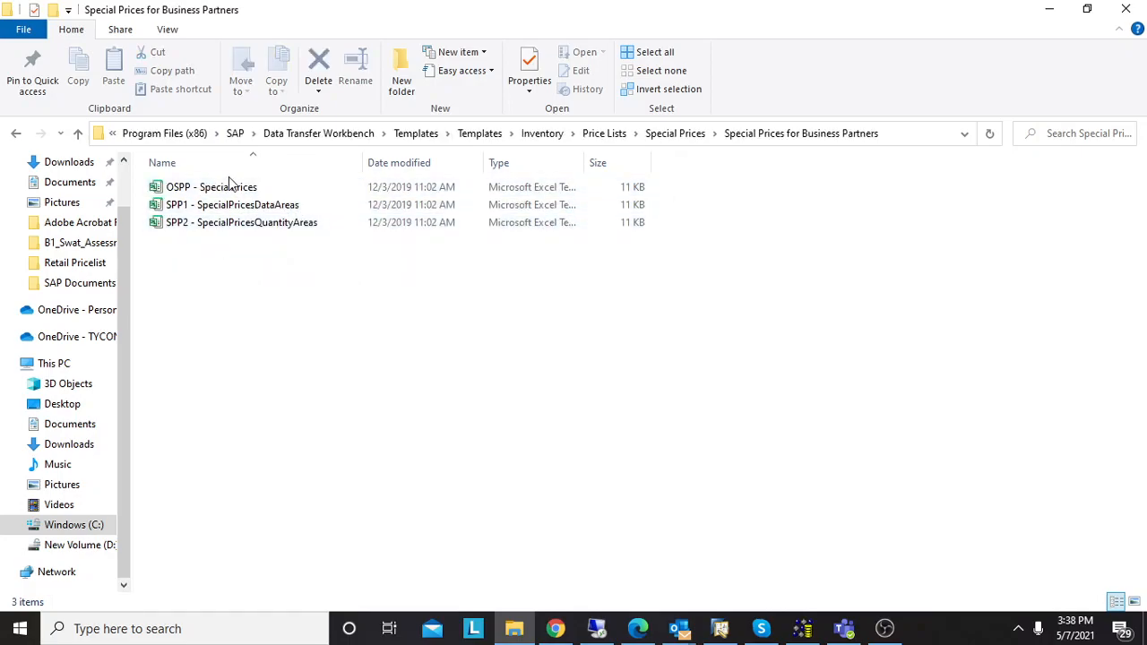
{"action": "left_click", "coordinate": [211, 186]}
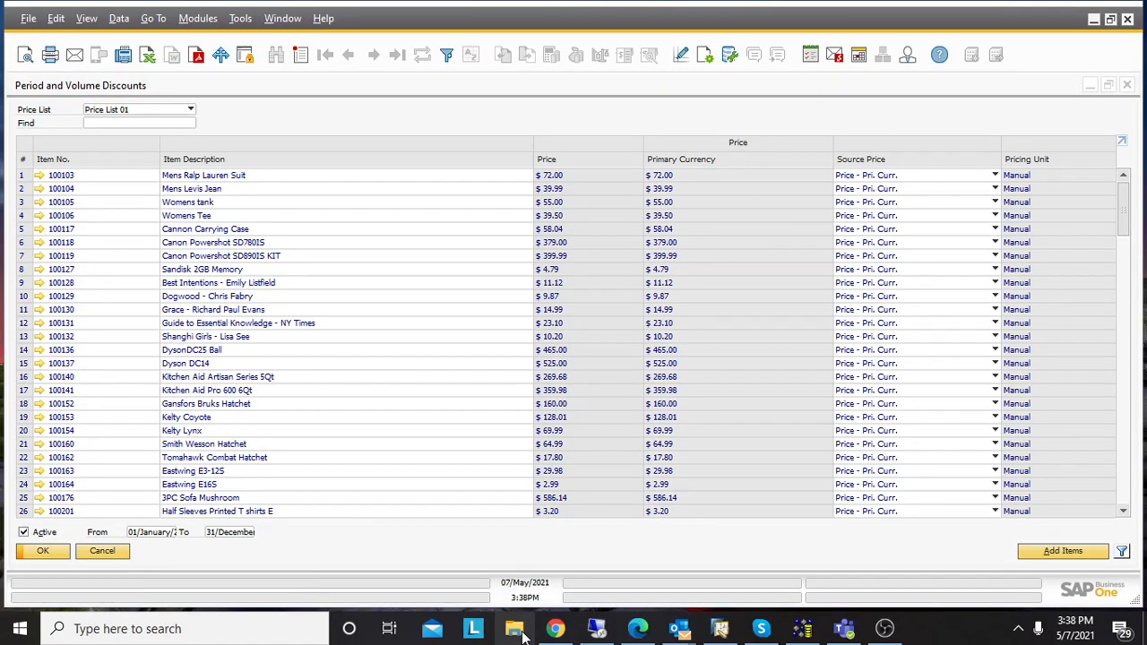
Return to the Desktop DTW folder and enter the Retail Pricelist folder of prepared files
{"action": "left_click", "coordinate": [513, 628]}
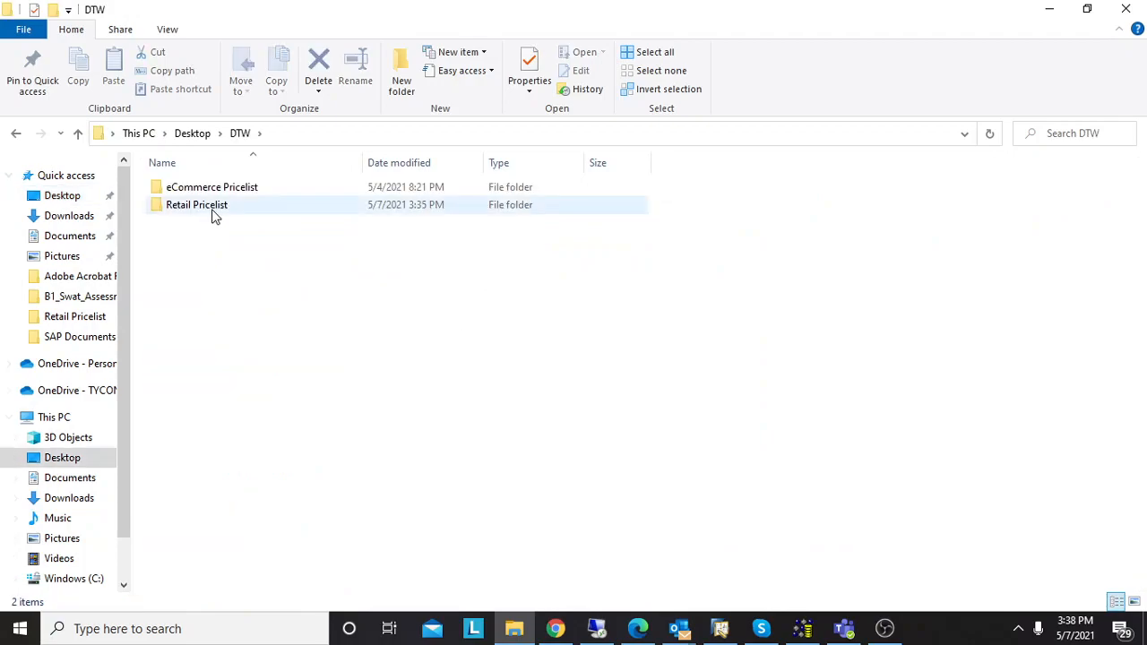
{"action": "double_click", "coordinate": [197, 204]}
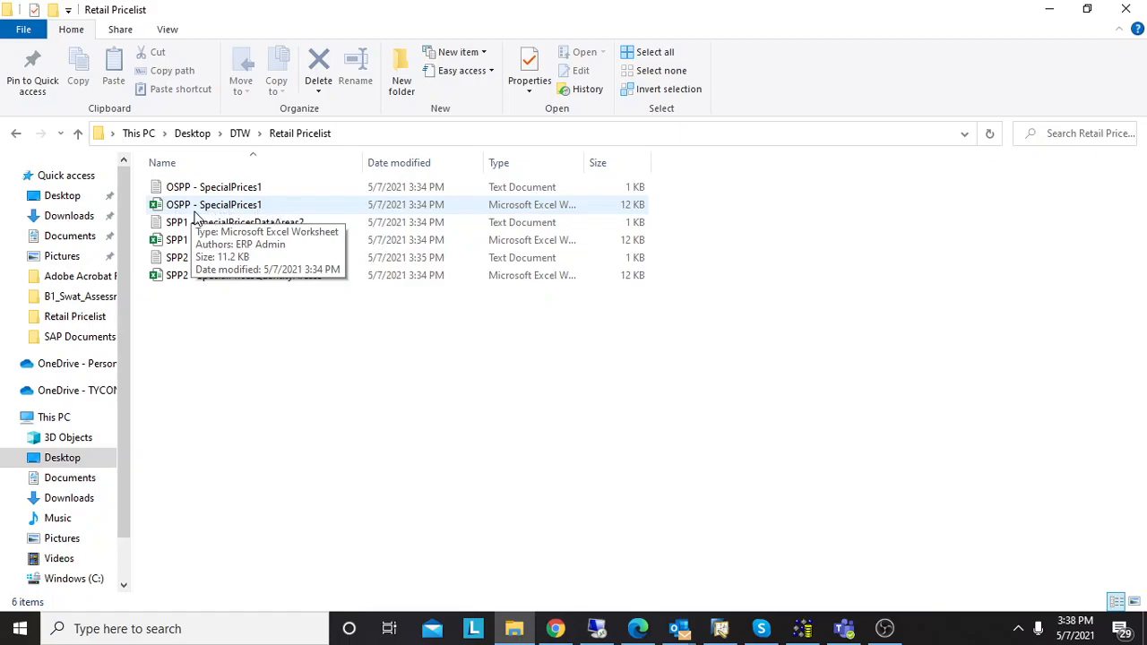
Load OSPP - SpecialPrices1.xlsx in Excel and review item codes T0005 and T0006 with discounts 10 and 5
{"action": "double_click", "coordinate": [215, 204]}
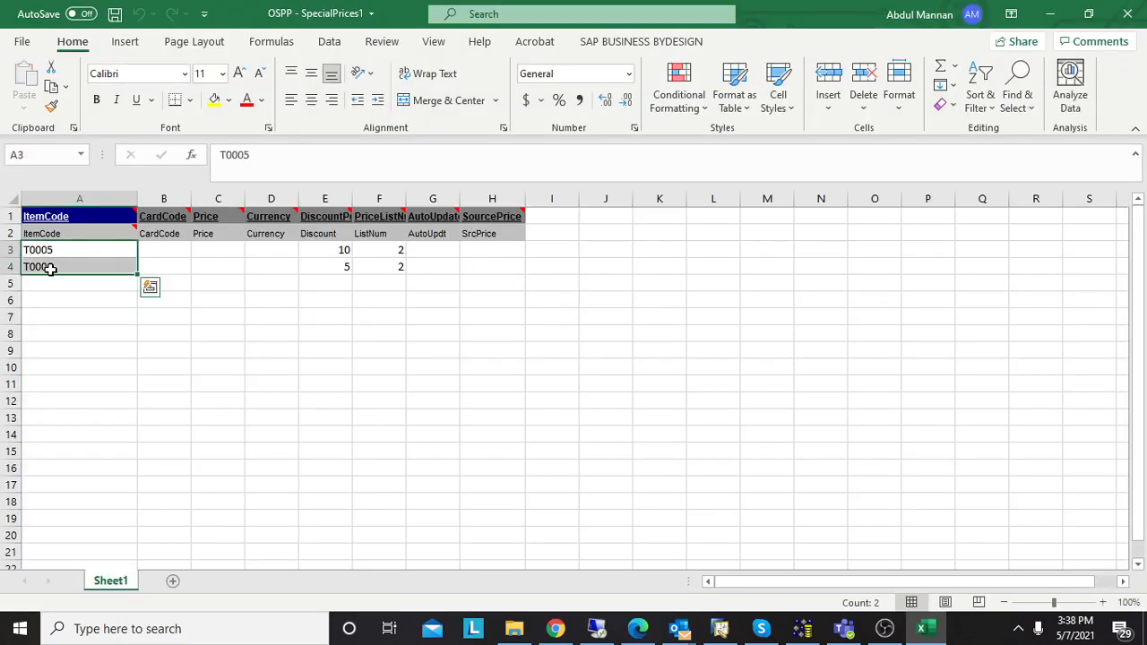
{"action": "left_click", "coordinate": [325, 249]}
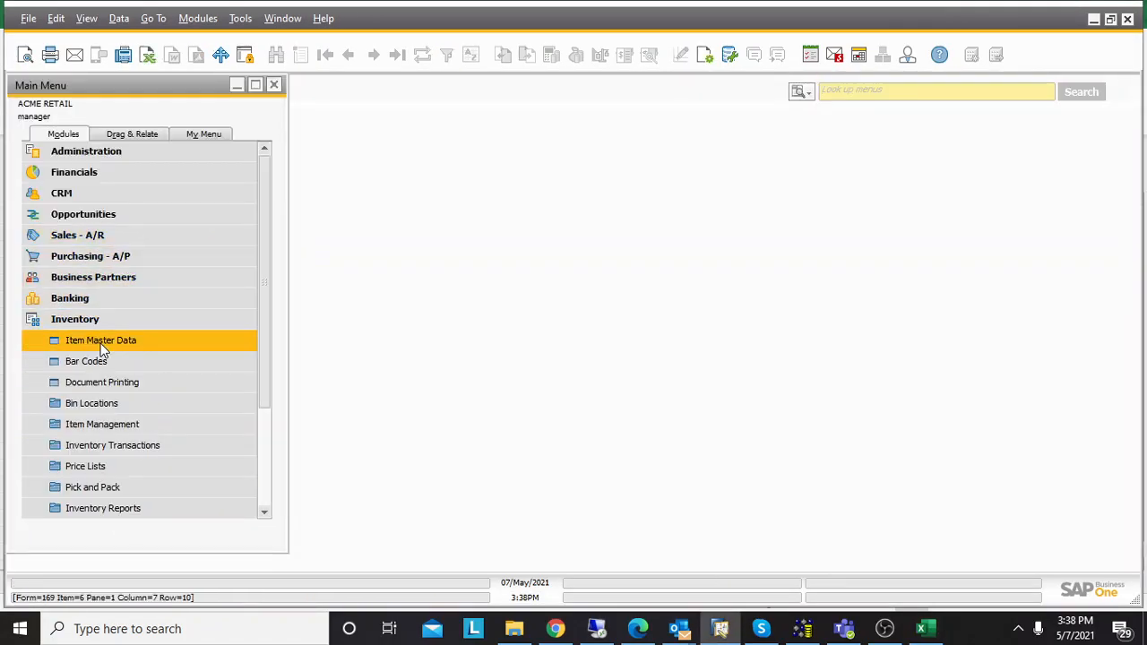
Load an item in Item Master Data and switch it to Price List 02, showing a unit price of $45.00
{"action": "double_click", "coordinate": [101, 340]}
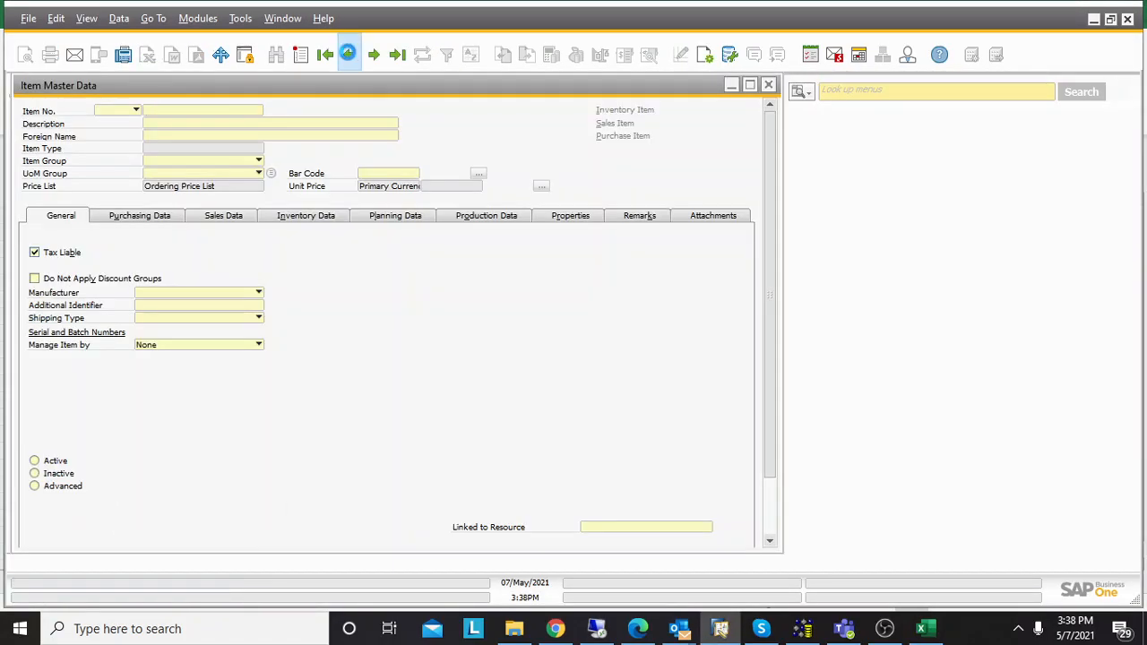
{"action": "left_click", "coordinate": [86, 18]}
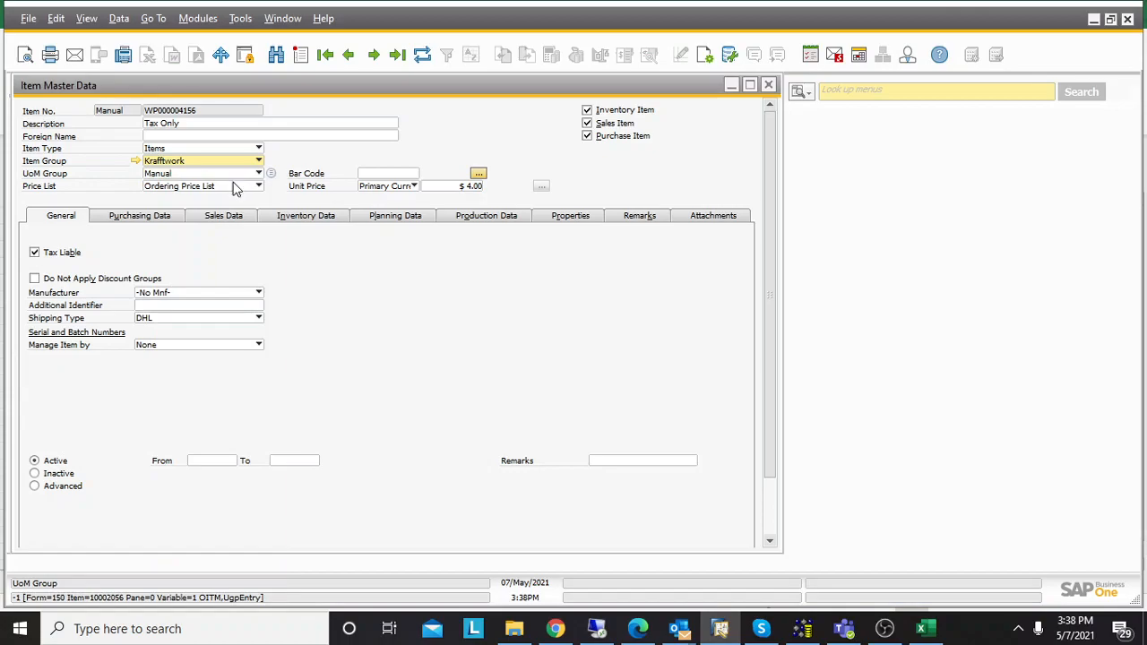
{"action": "left_click", "coordinate": [258, 184]}
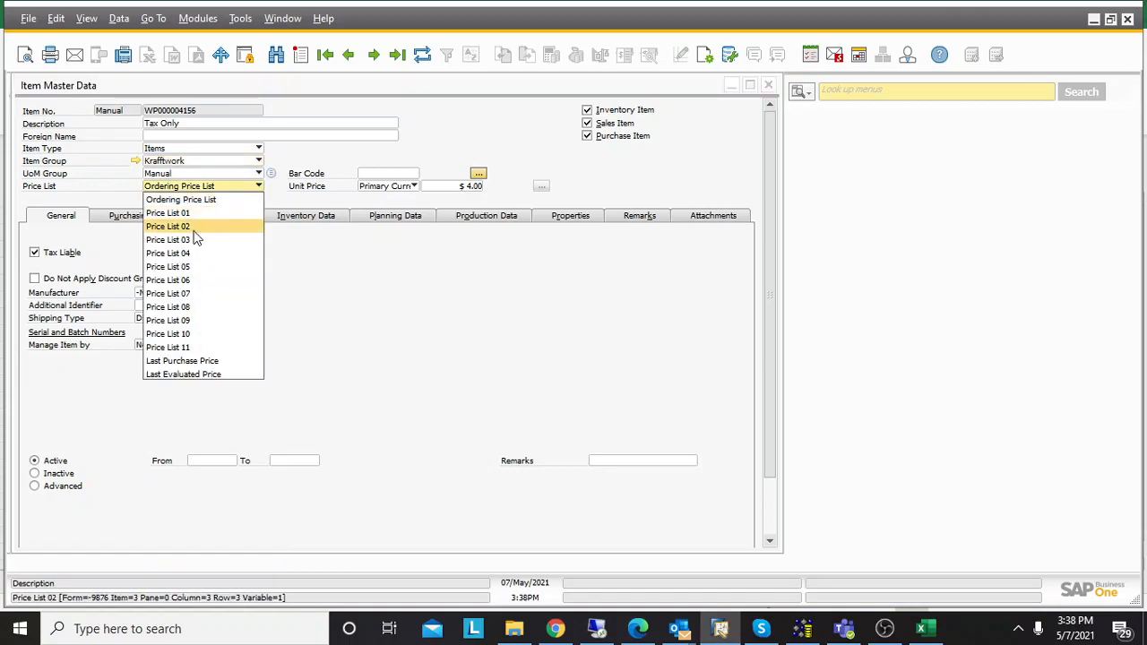
{"action": "left_click", "coordinate": [169, 226]}
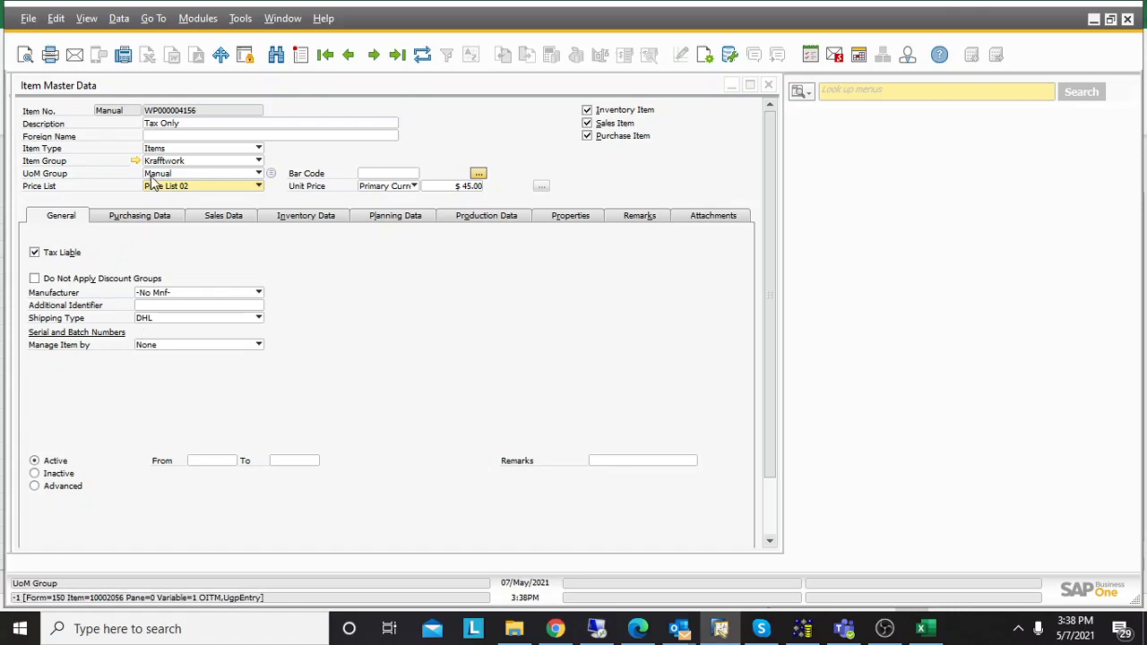
{"action": "left_click", "coordinate": [197, 185]}
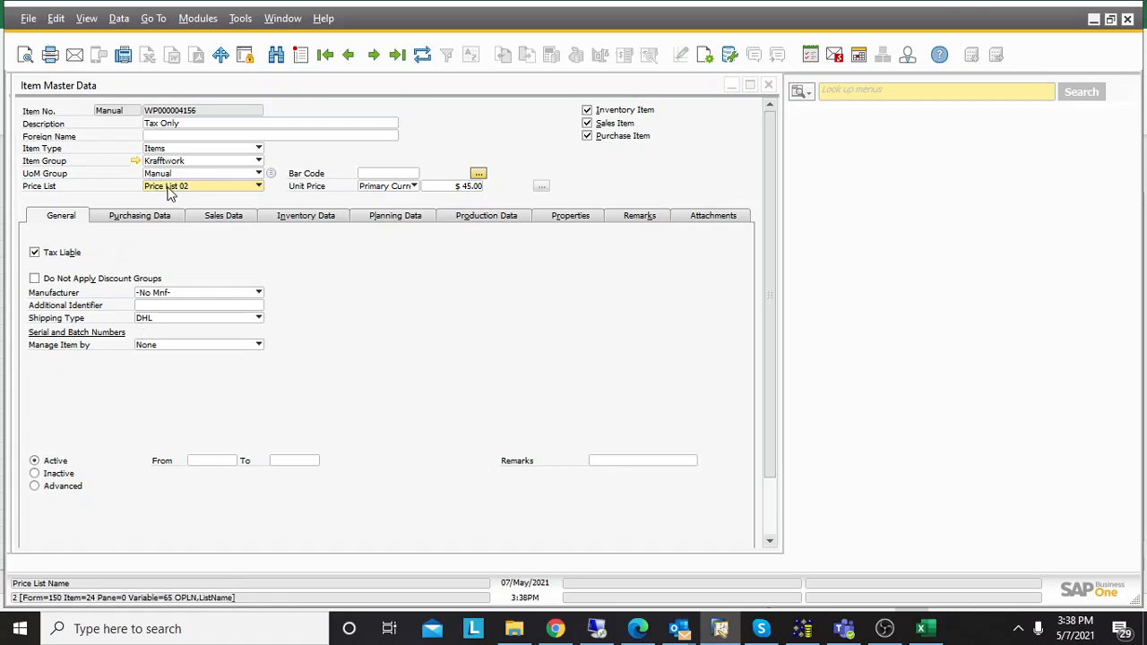
{"action": "left_click", "coordinate": [925, 628]}
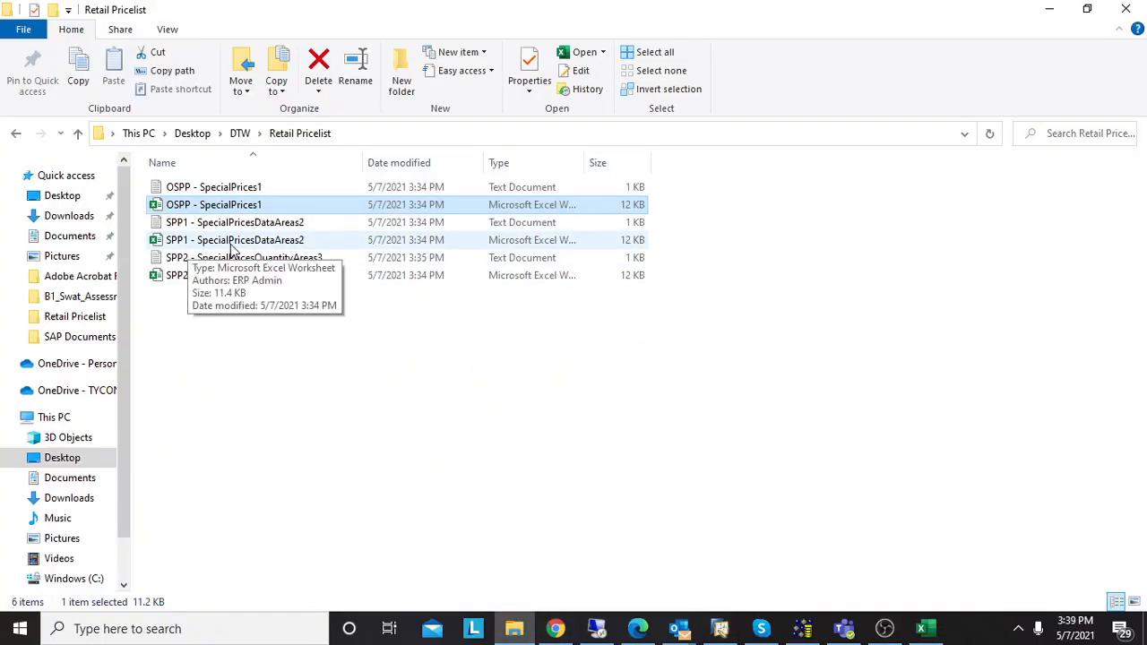
Review the SPP1 data-areas sheet's T0005/T0006 rows, empty CardCode cells and discounts 10 and 5, then load the SPP2 quantity sheet
{"action": "double_click", "coordinate": [215, 204]}
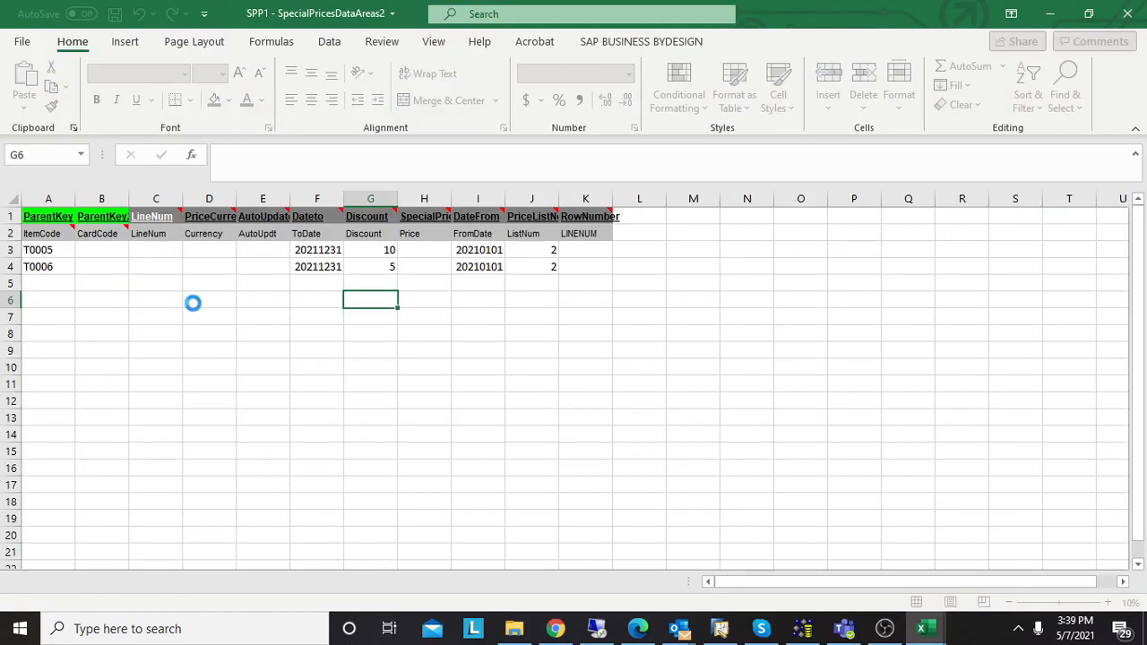
{"action": "left_click", "coordinate": [49, 249]}
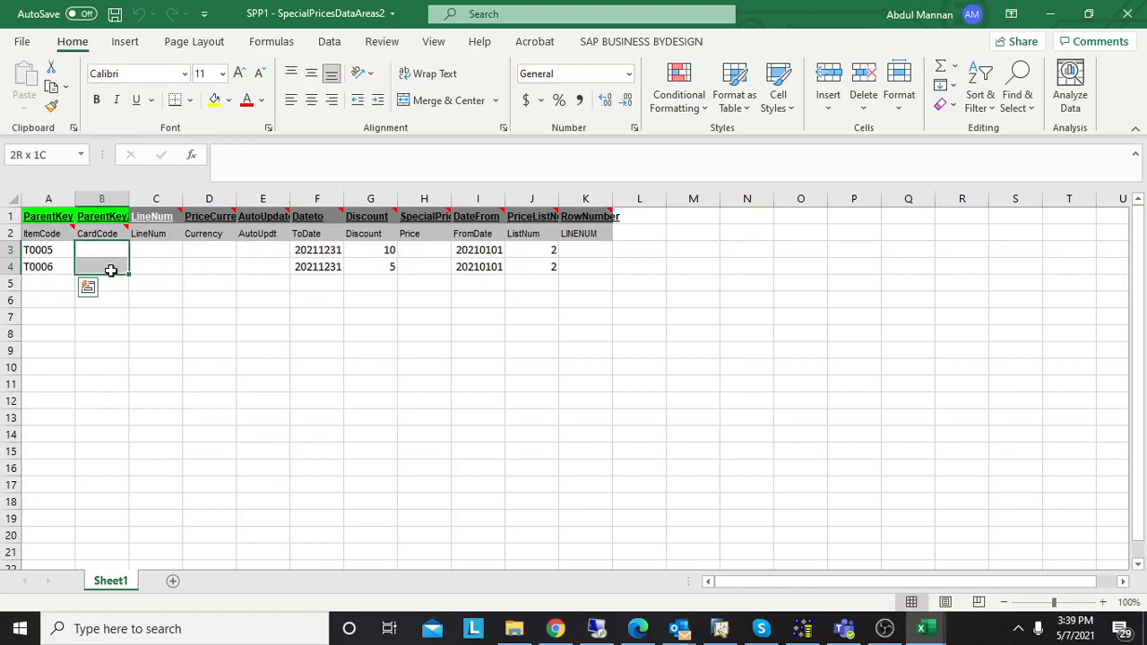
{"action": "left_click", "coordinate": [101, 249]}
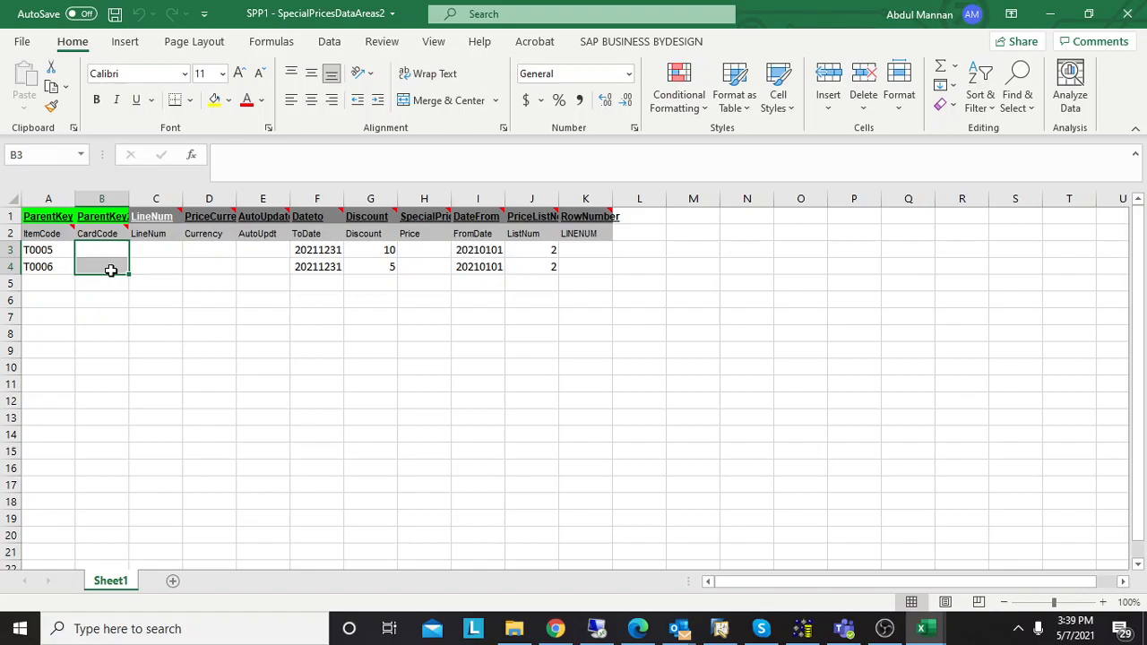
{"action": "left_click", "coordinate": [315, 249]}
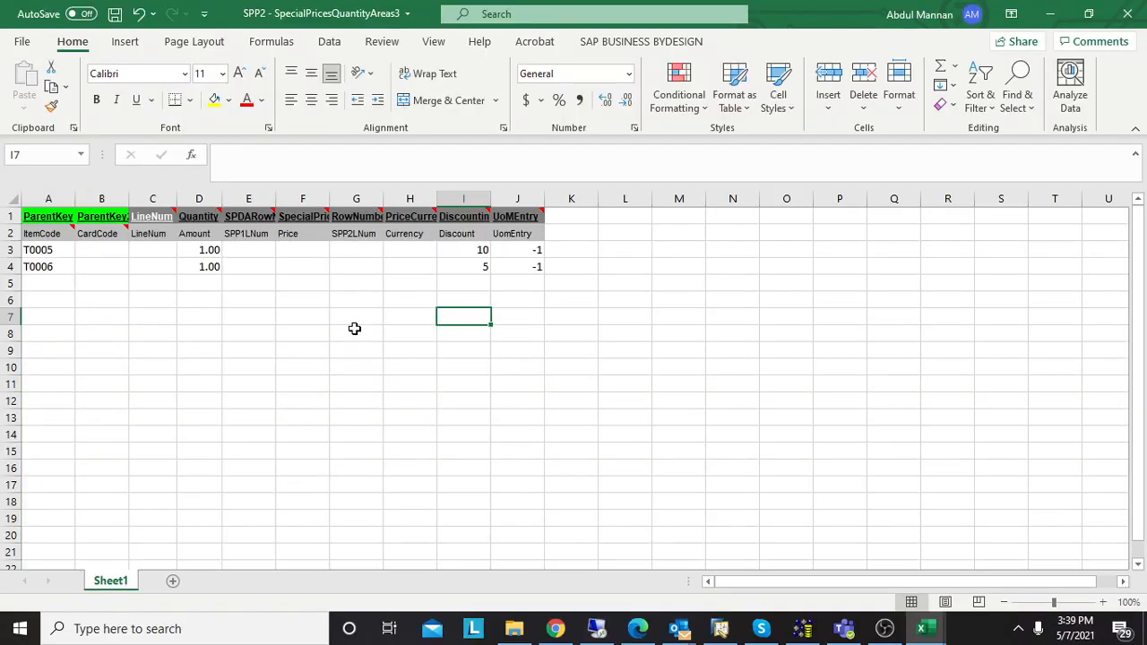
Check the SPP2 sheet's item codes T0005/T0006, discounts 10 and 5 and UomEntry -1, then return to SAP Business One
{"action": "left_click", "coordinate": [38, 265]}
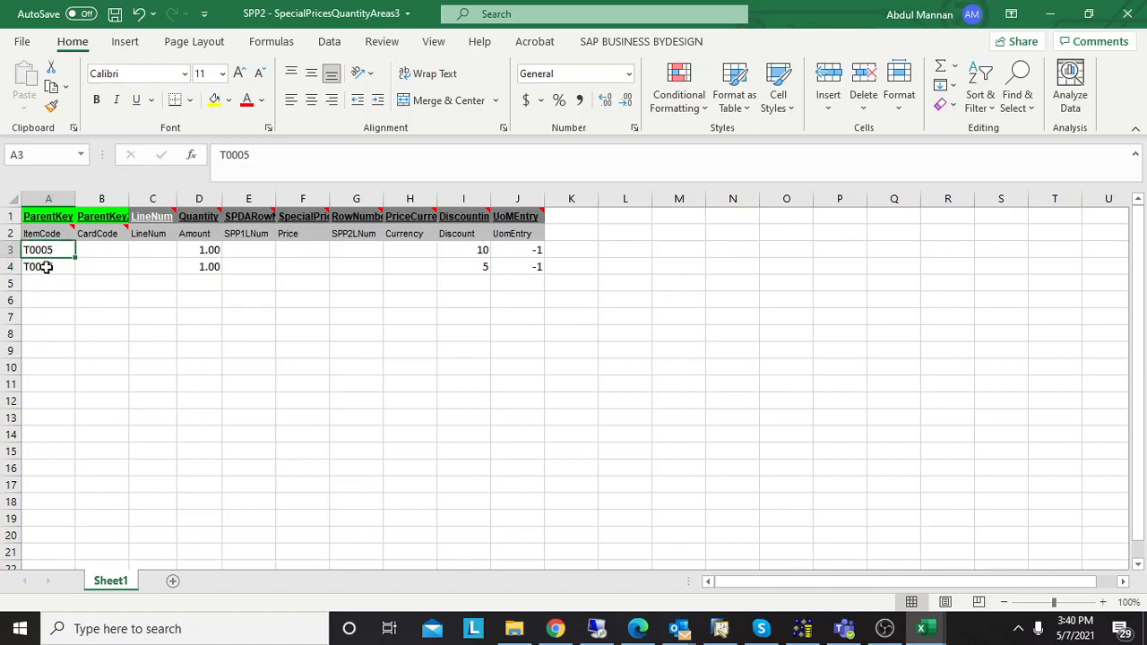
{"action": "left_click", "coordinate": [47, 265]}
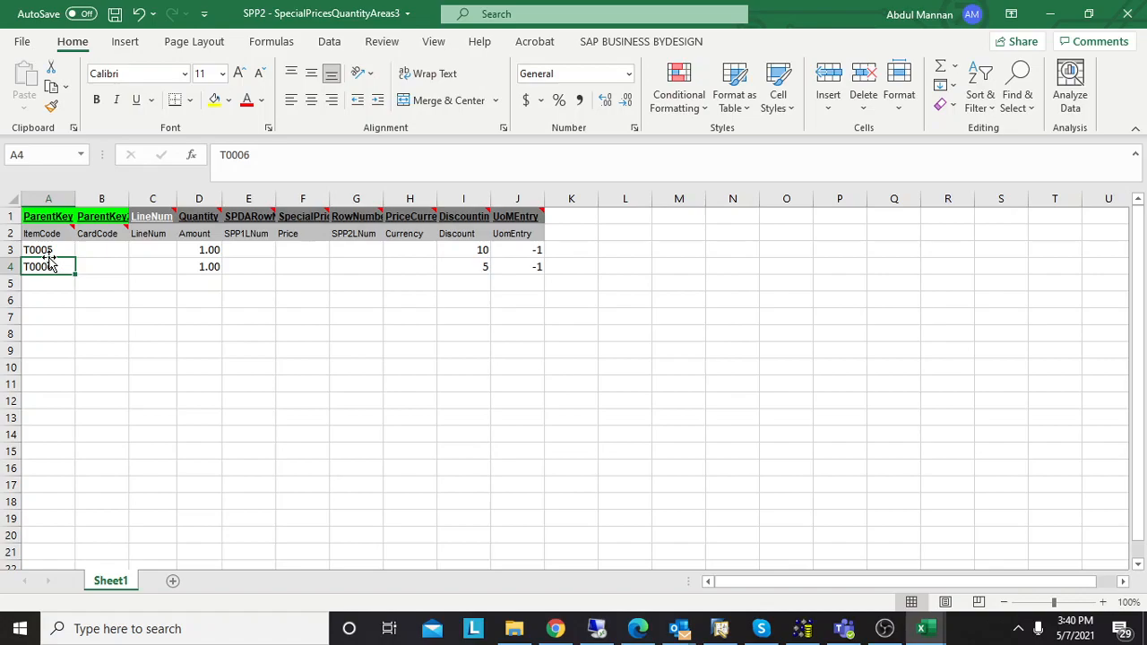
{"action": "mouse_move", "coordinate": [122, 269]}
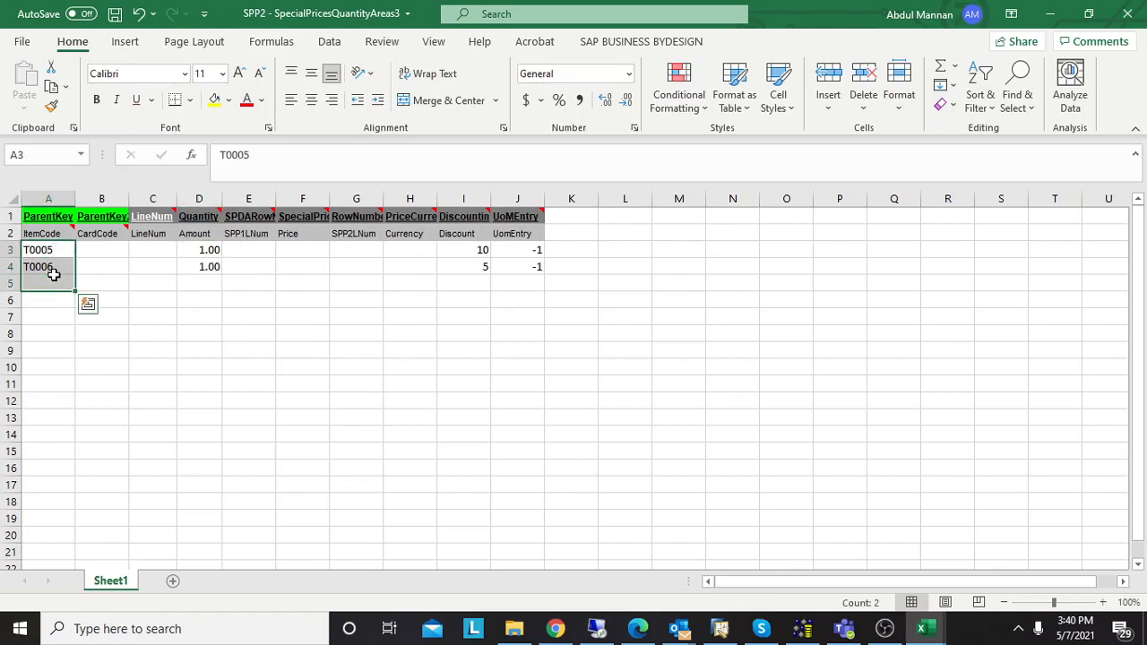
{"action": "left_click", "coordinate": [48, 265]}
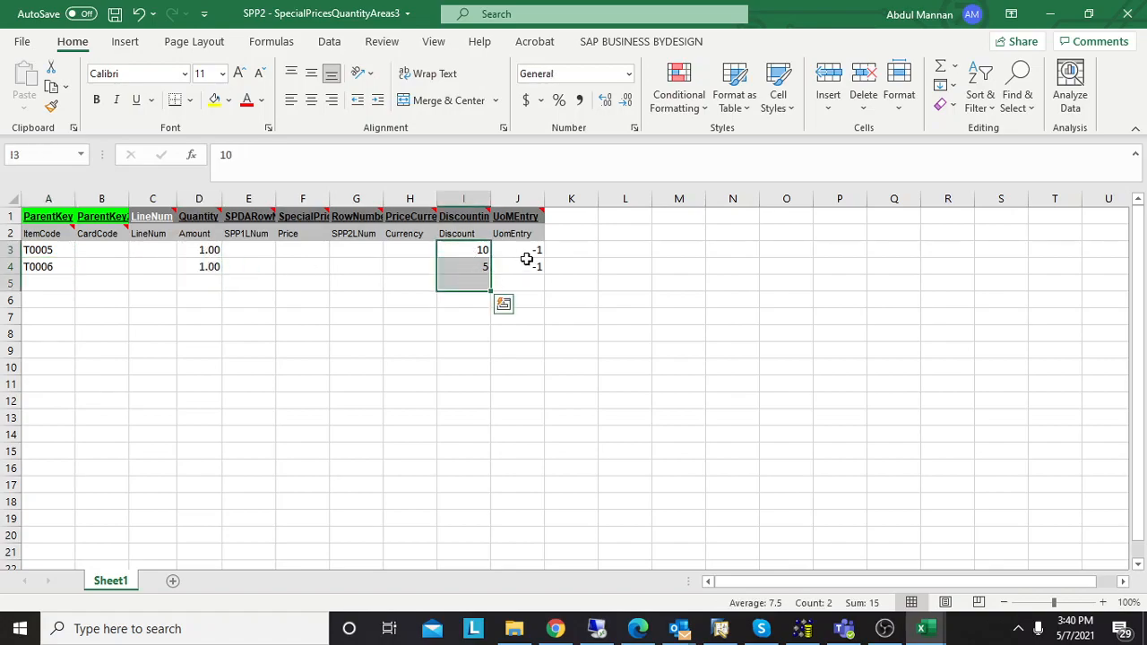
{"action": "left_click", "coordinate": [517, 249]}
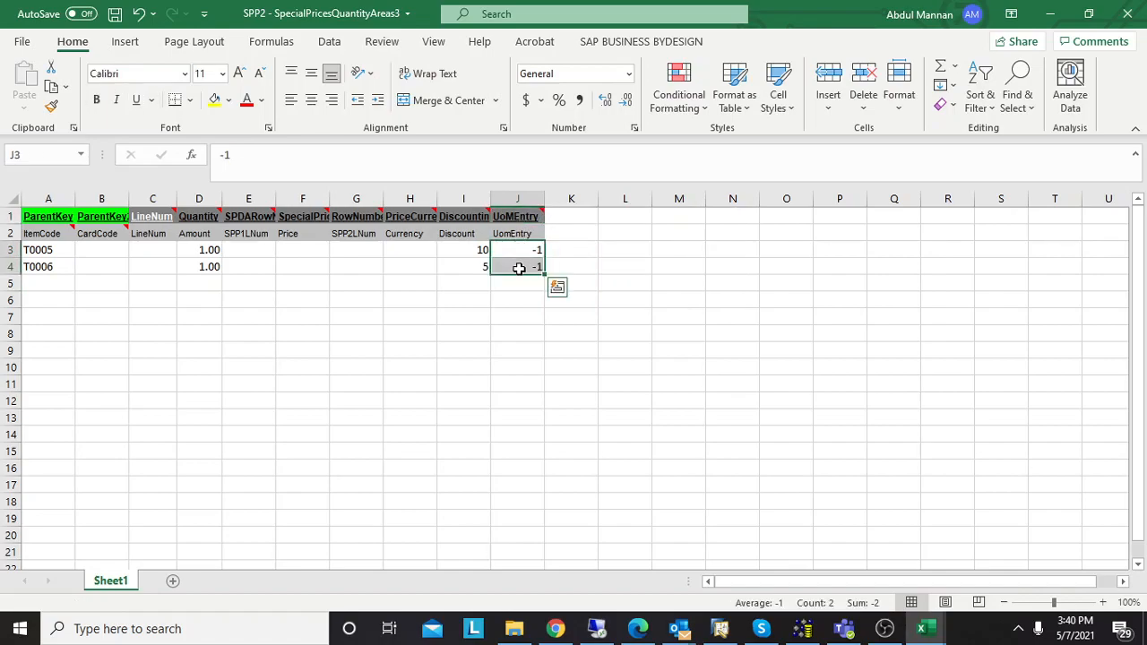
{"action": "mouse_move", "coordinate": [518, 269]}
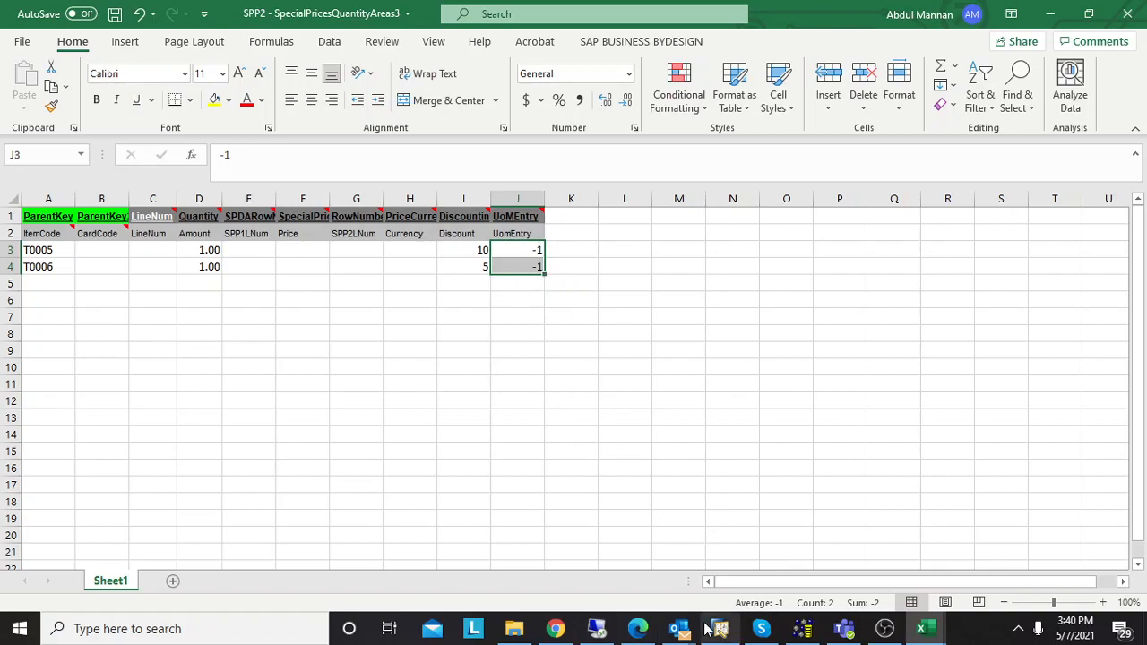
{"action": "left_click", "coordinate": [721, 627]}
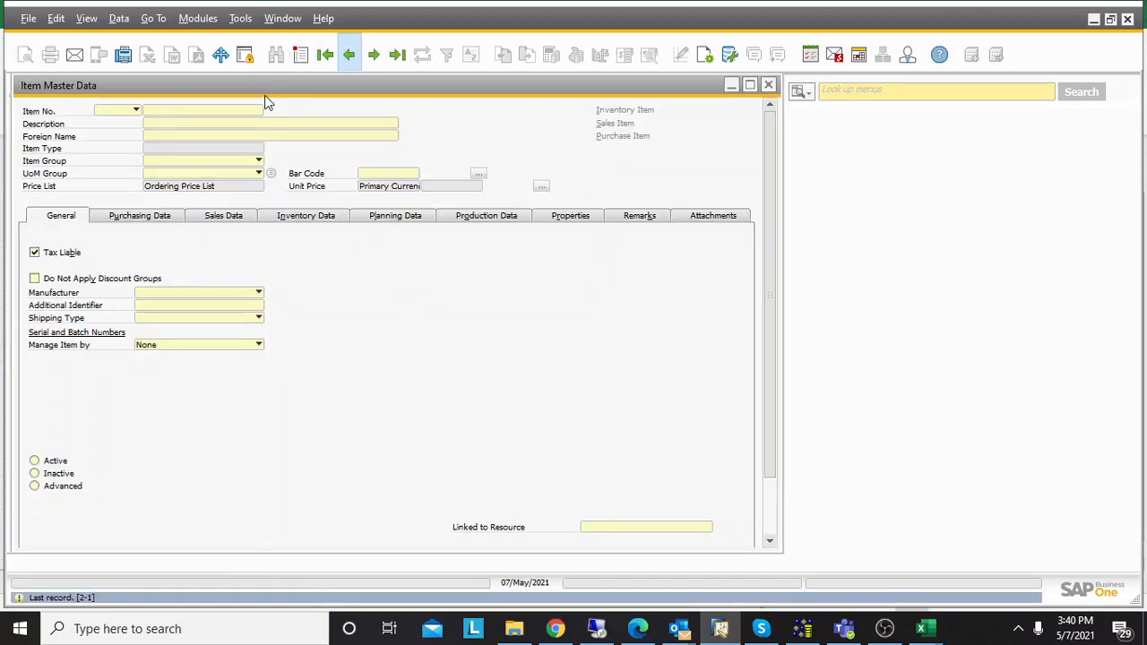
Review the last item record's Sales Data with the Manual UoM group, then close Item Master Data
{"action": "left_click", "coordinate": [347, 54]}
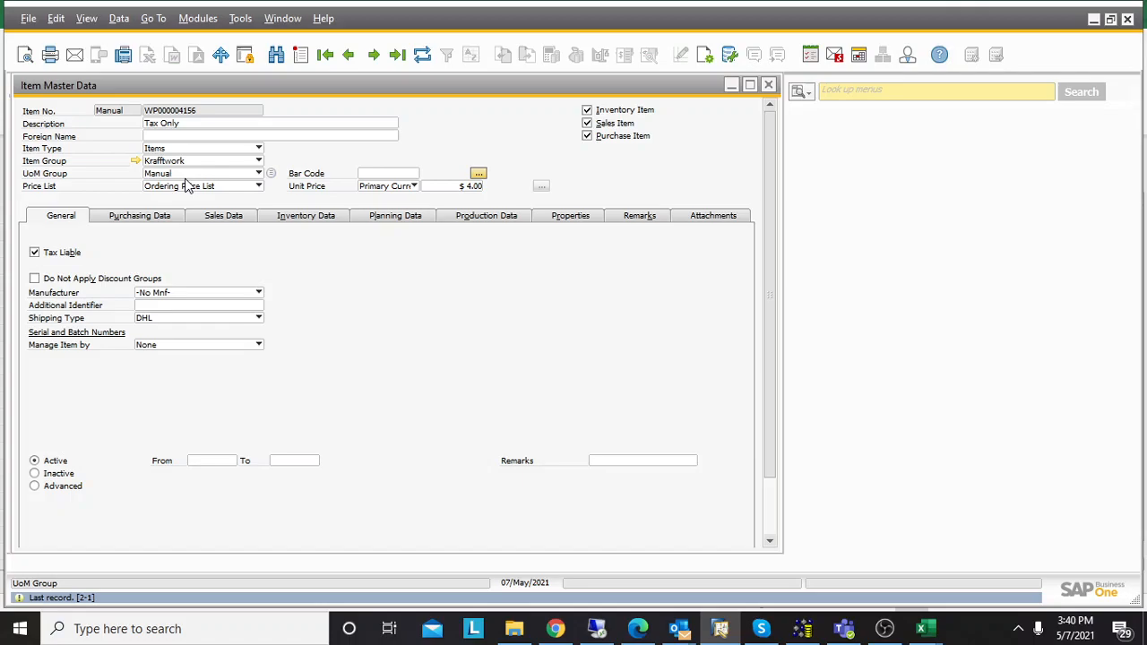
{"action": "left_click", "coordinate": [229, 215]}
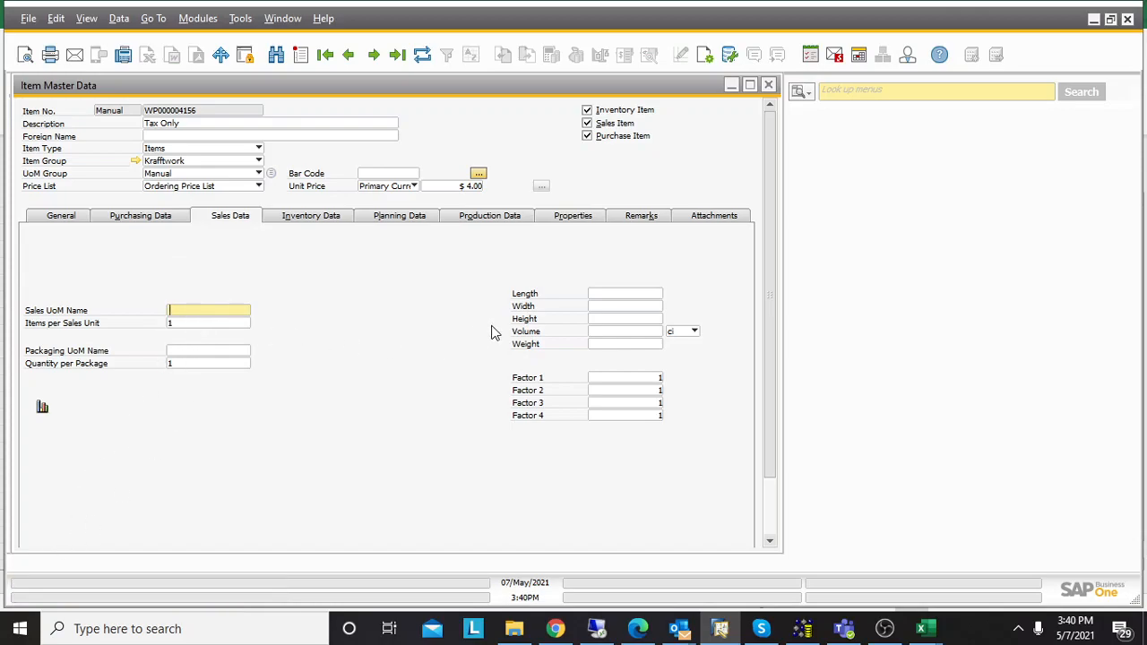
{"action": "left_click", "coordinate": [768, 84]}
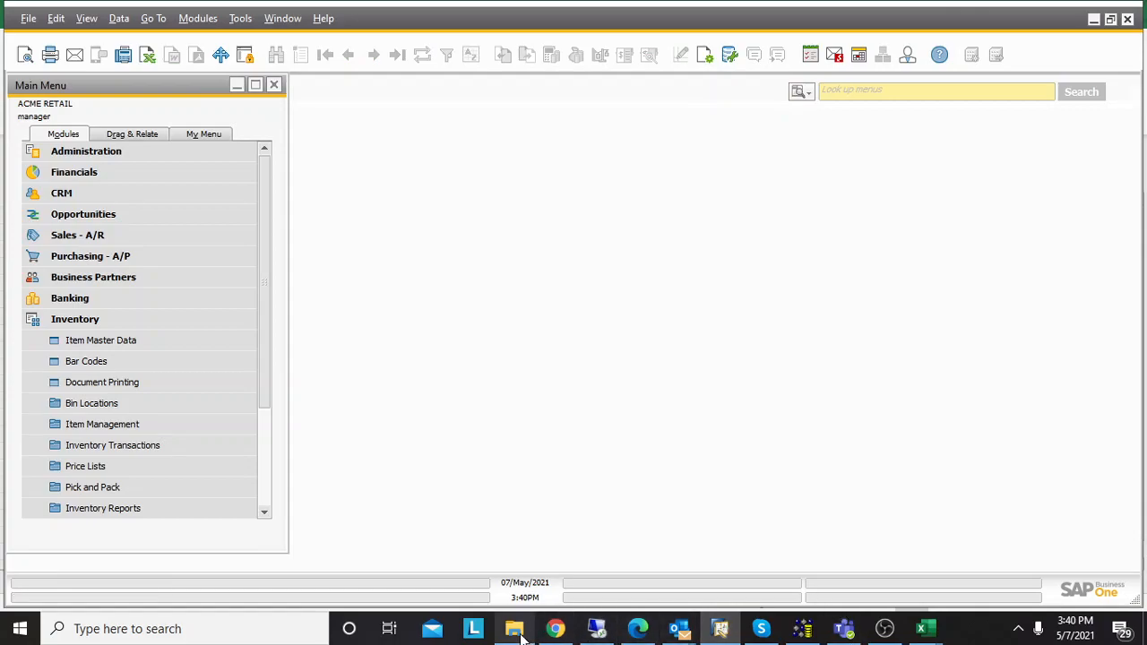
Inspect the OSPP - SpecialPrices1 text file in Notepad from the Retail Pricelist folder and close it
{"action": "left_click", "coordinate": [513, 627]}
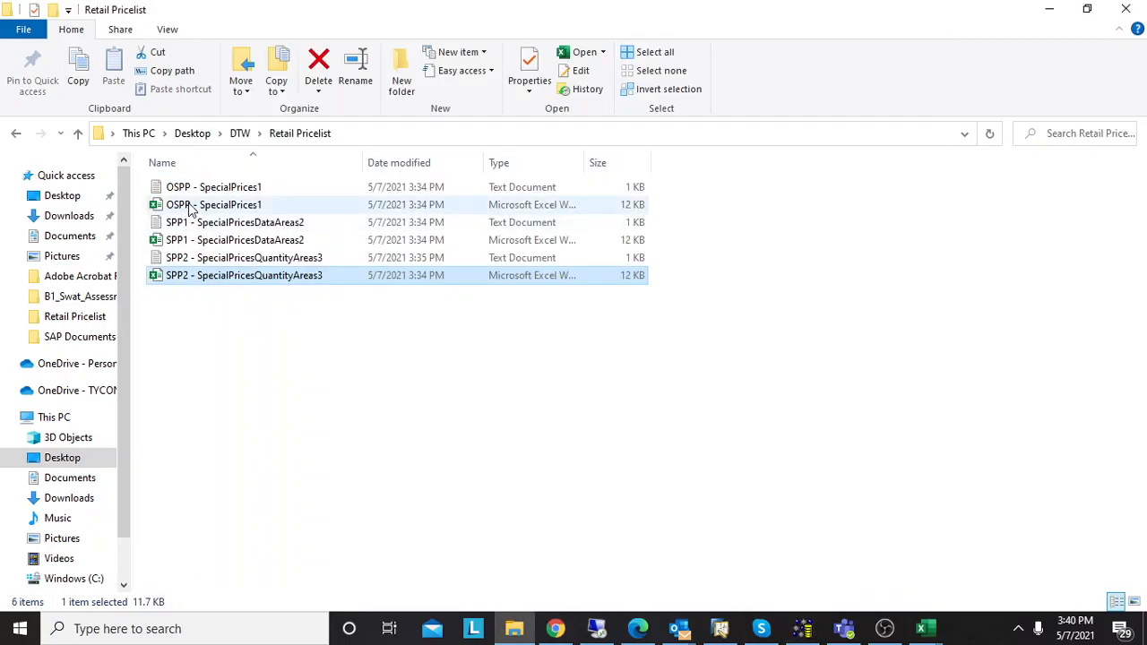
{"action": "double_click", "coordinate": [213, 186]}
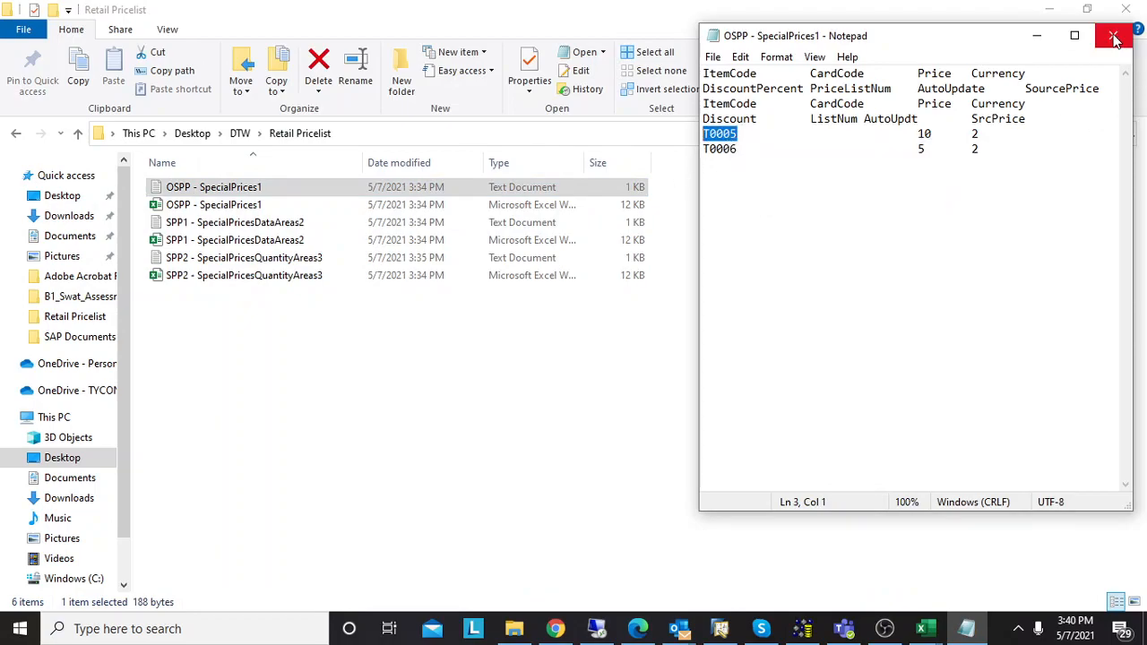
{"action": "left_click", "coordinate": [1116, 36]}
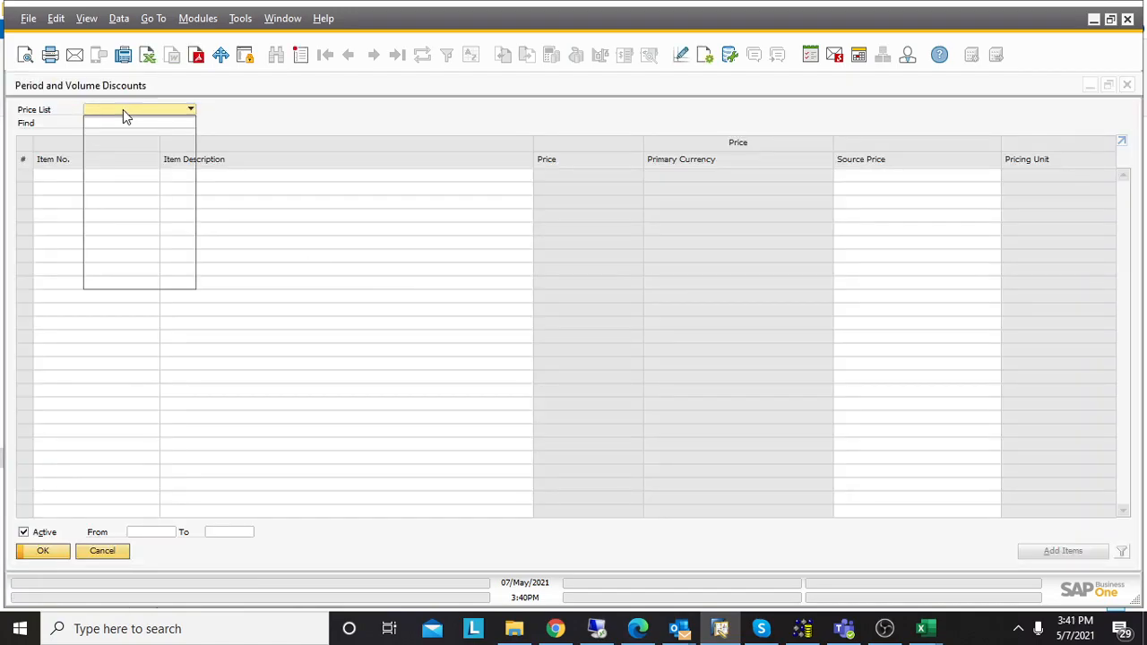
Check the Price List dropdown in the empty Period and Volume Discounts window before closing it
{"action": "left_click", "coordinate": [134, 117]}
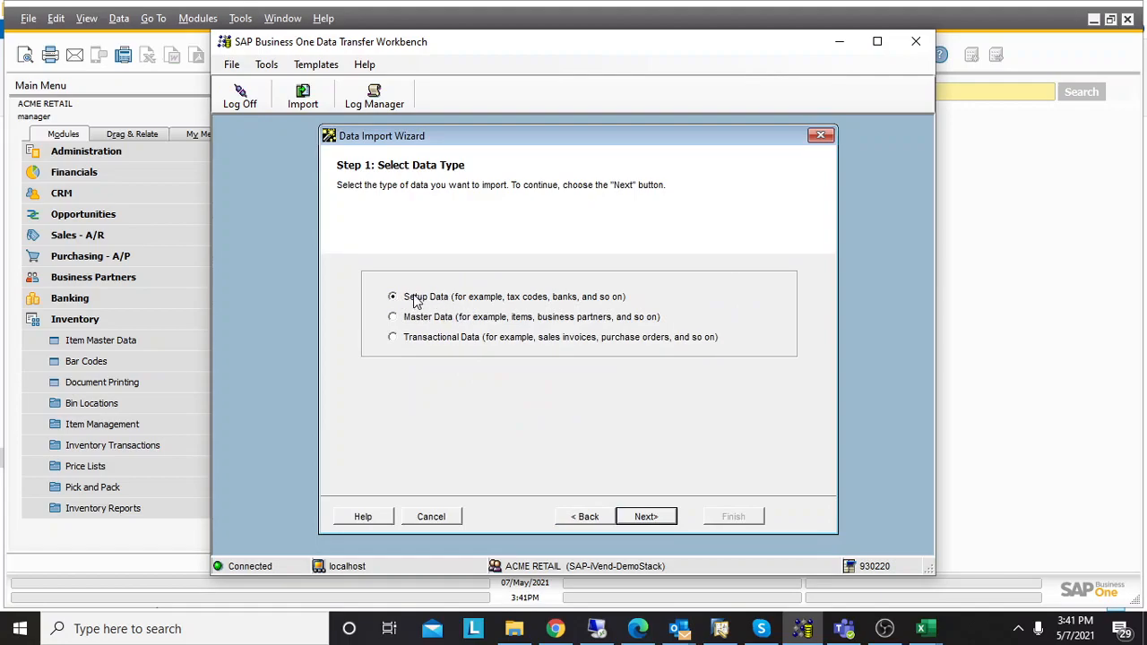
Choose Setup Data, Add New Data and the Special Prices for Business Partners object under Inventory > Price Lists
{"action": "left_click", "coordinate": [645, 516]}
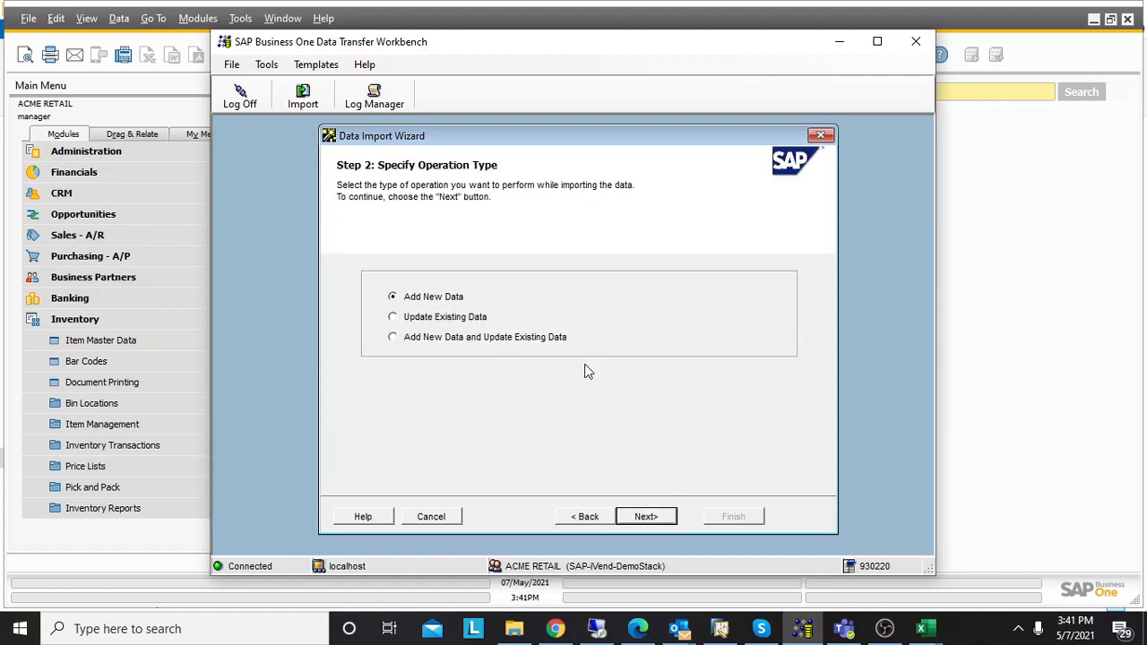
{"action": "left_click", "coordinate": [646, 516]}
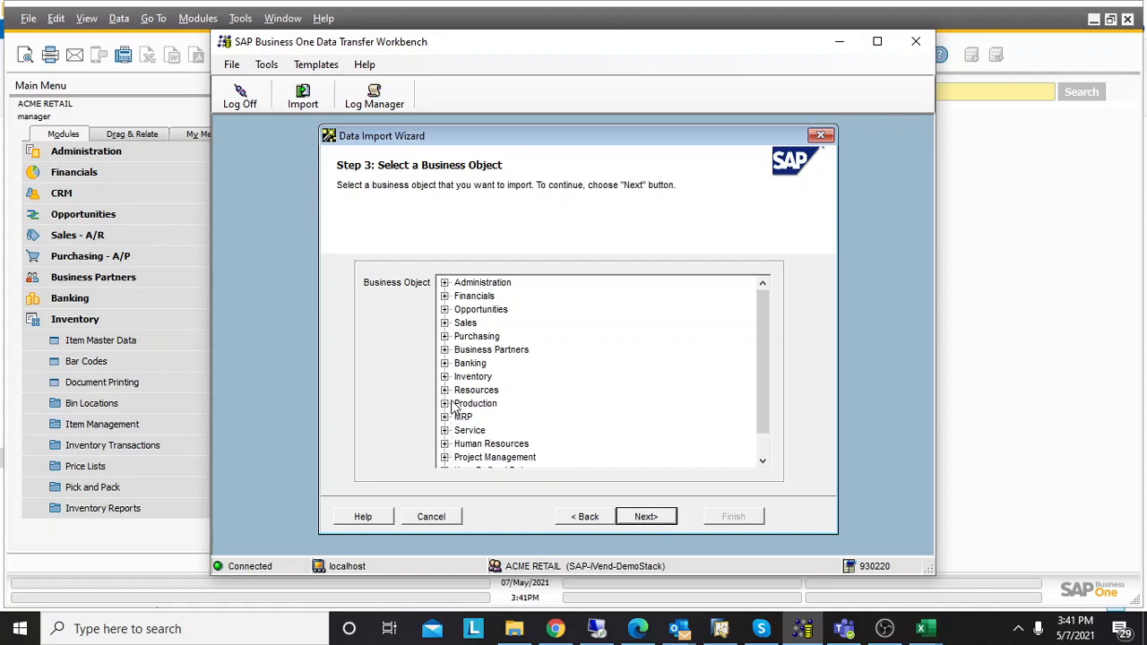
{"action": "scroll", "scroll_direction": "down", "scroll_amount": 3}
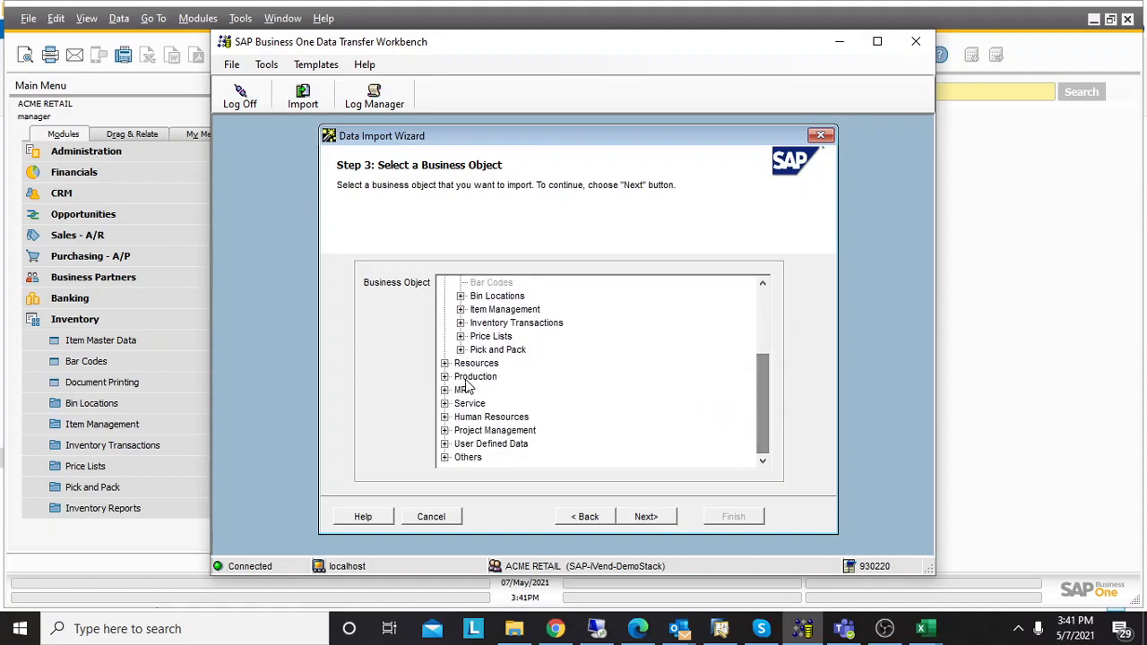
{"action": "left_click", "coordinate": [459, 337]}
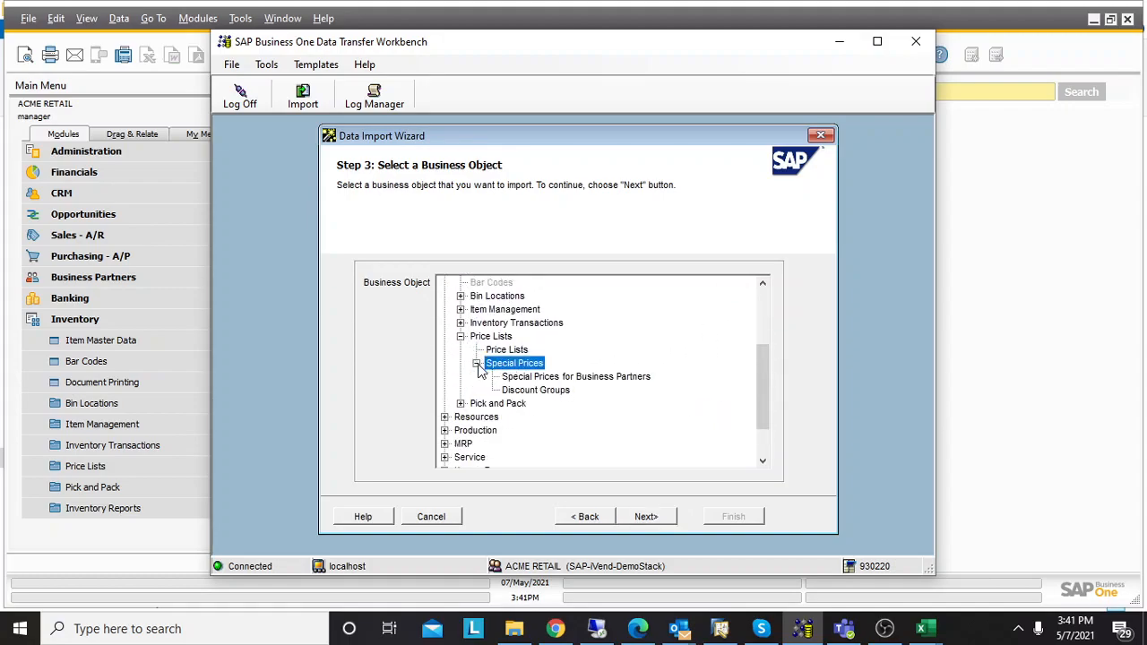
{"action": "left_click", "coordinate": [575, 376]}
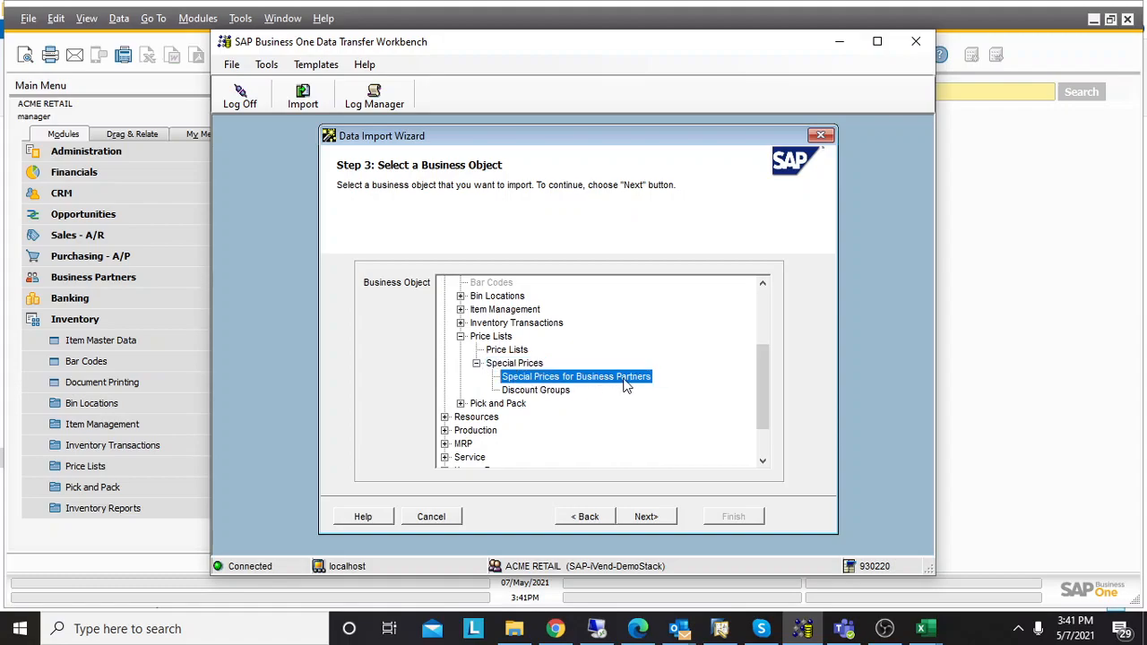
{"action": "left_click", "coordinate": [645, 516]}
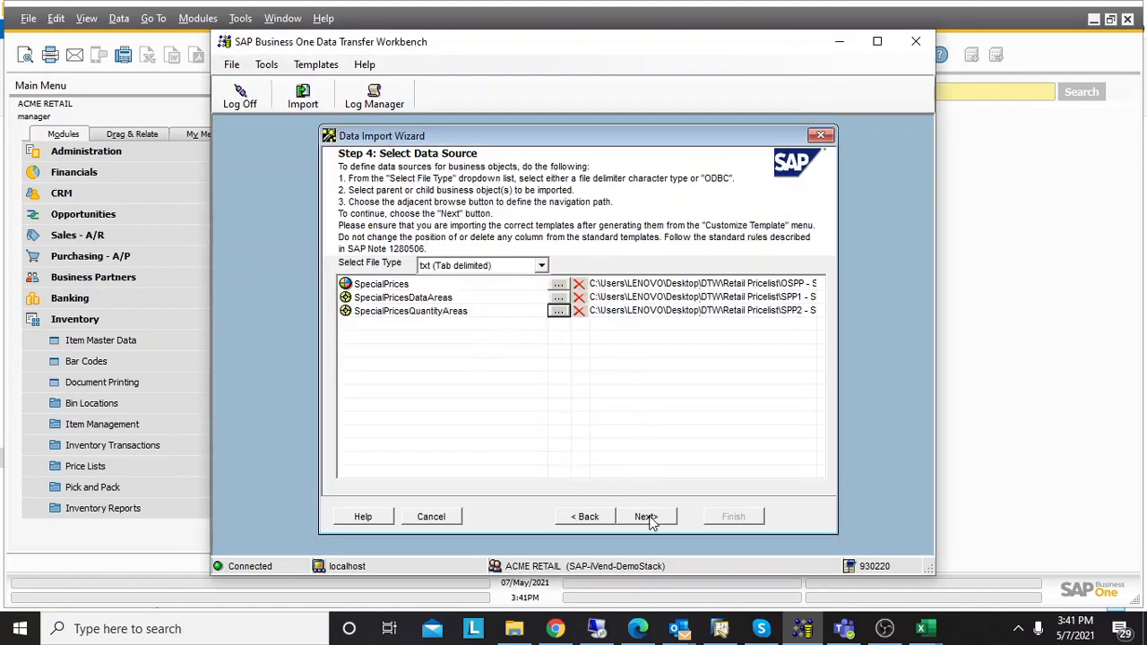
Review the SpecialPricesQuantityAreas field mapping and run an import simulation without errors
{"action": "left_click", "coordinate": [645, 517]}
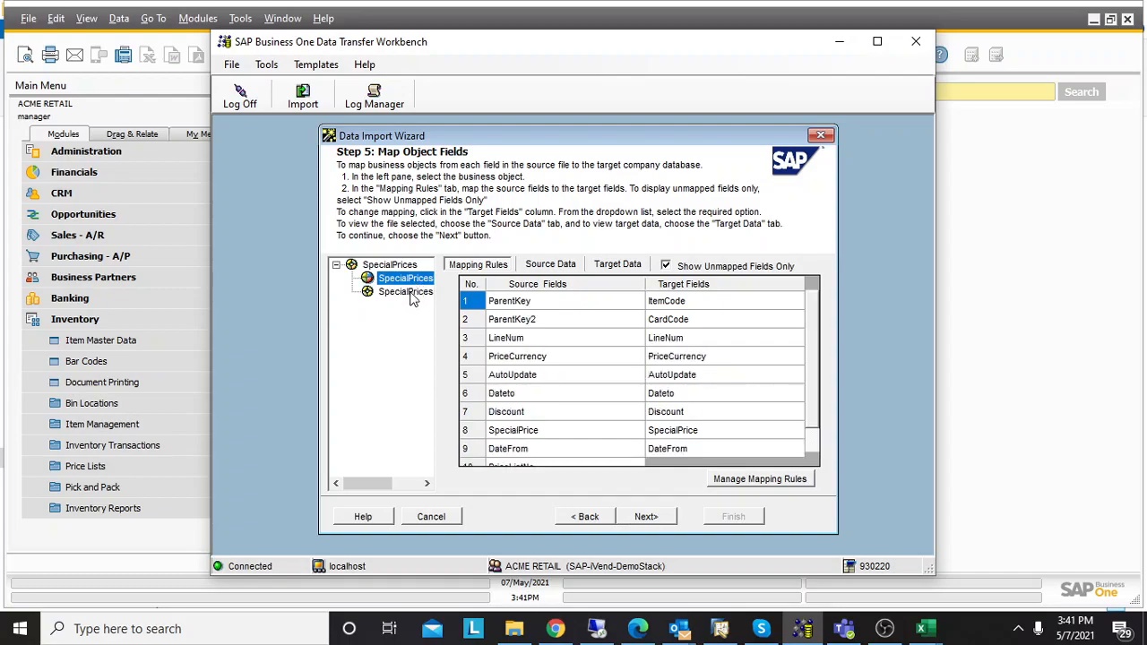
{"action": "left_click", "coordinate": [406, 290]}
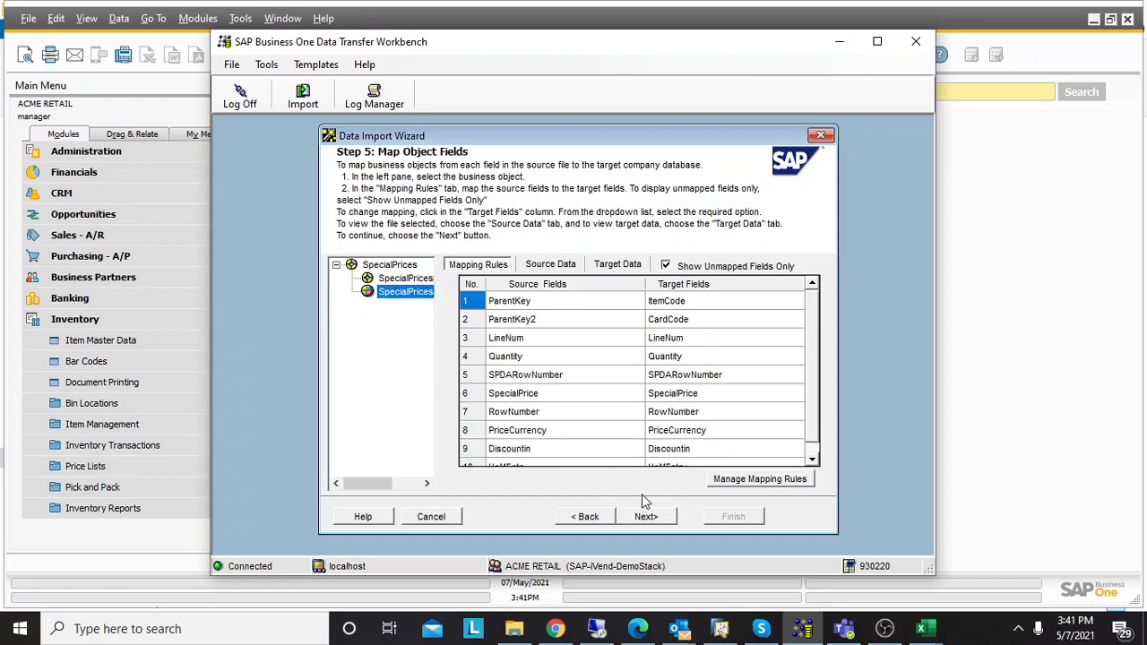
{"action": "left_click", "coordinate": [645, 517]}
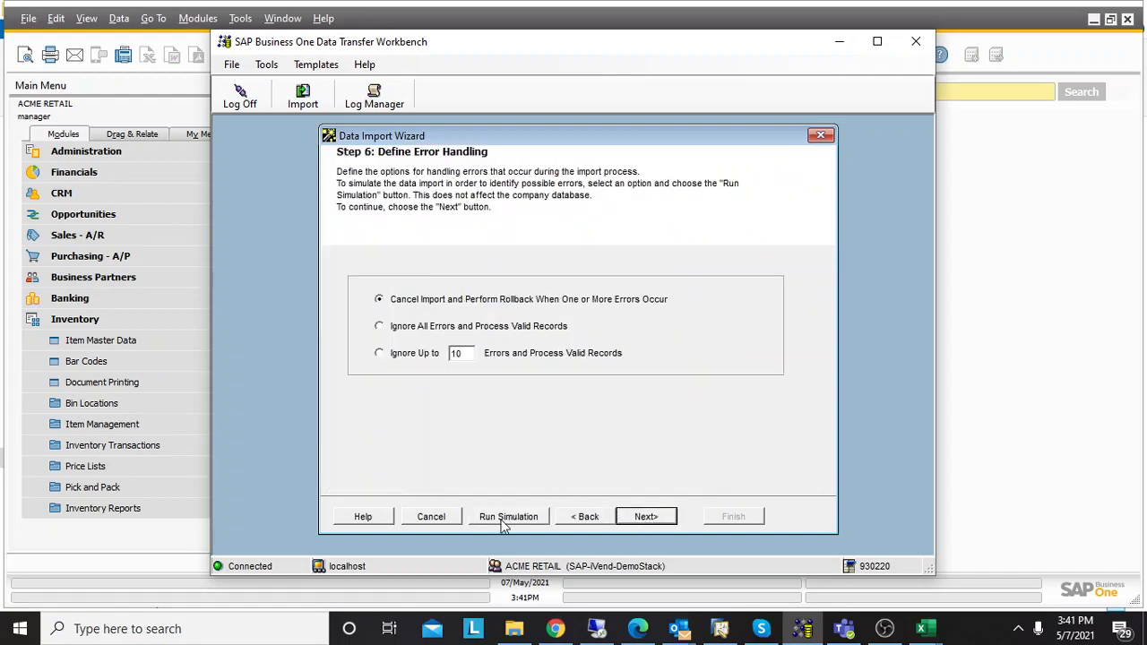
{"action": "left_click", "coordinate": [509, 516]}
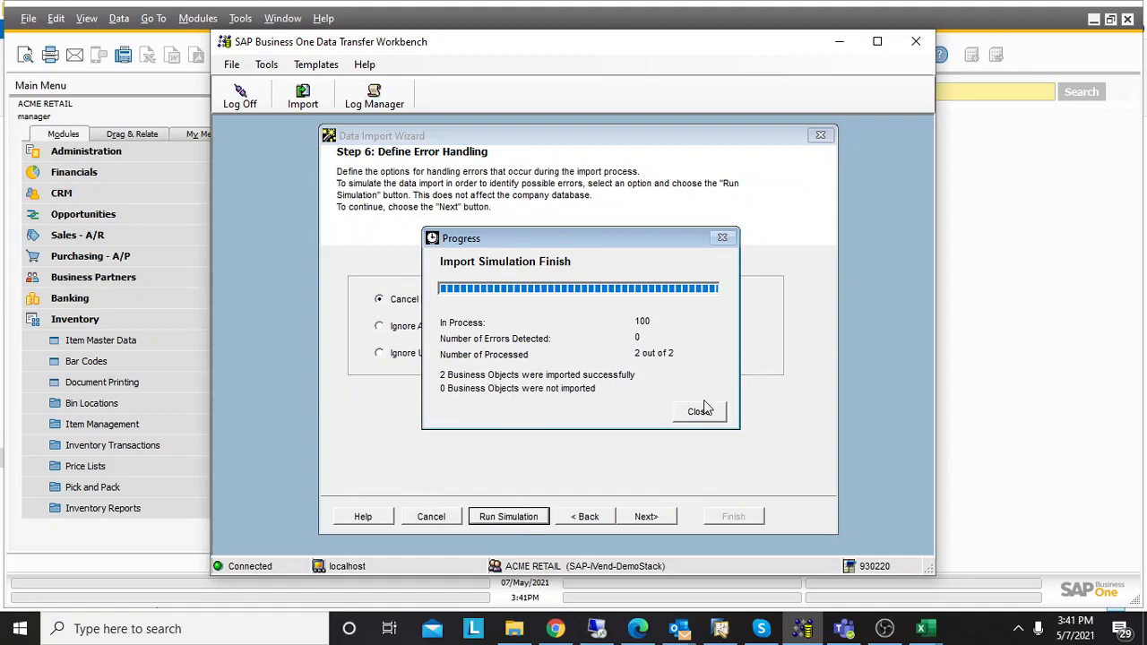
{"action": "left_click", "coordinate": [699, 411]}
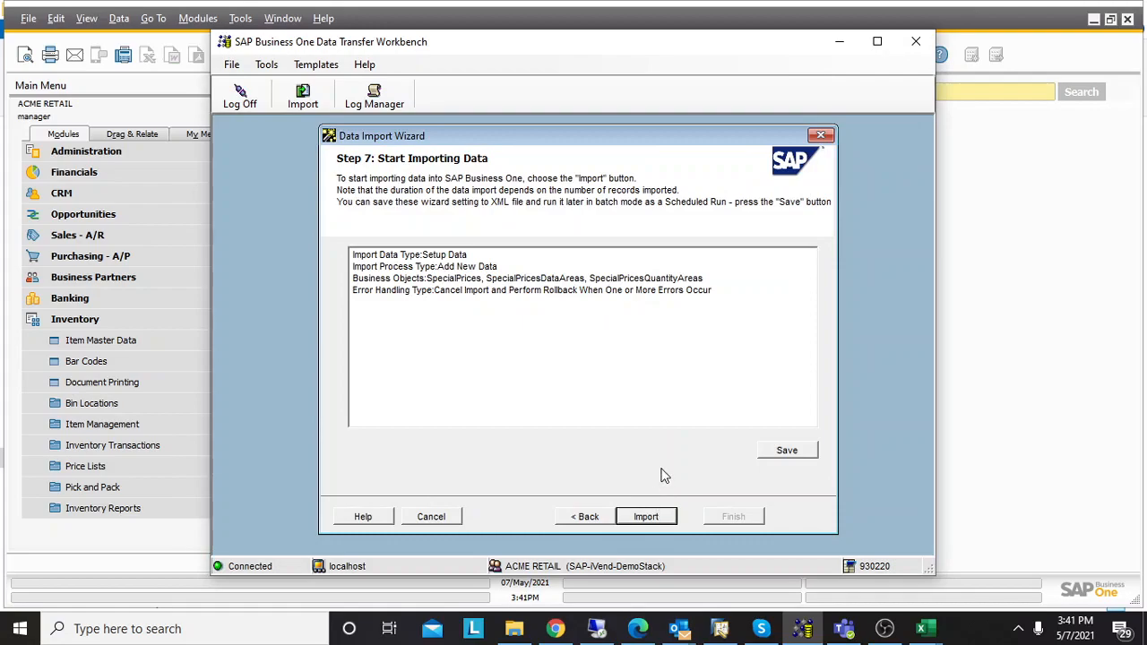
Import both special price records, finish the wizard and close the detailed log
{"action": "left_click", "coordinate": [646, 516]}
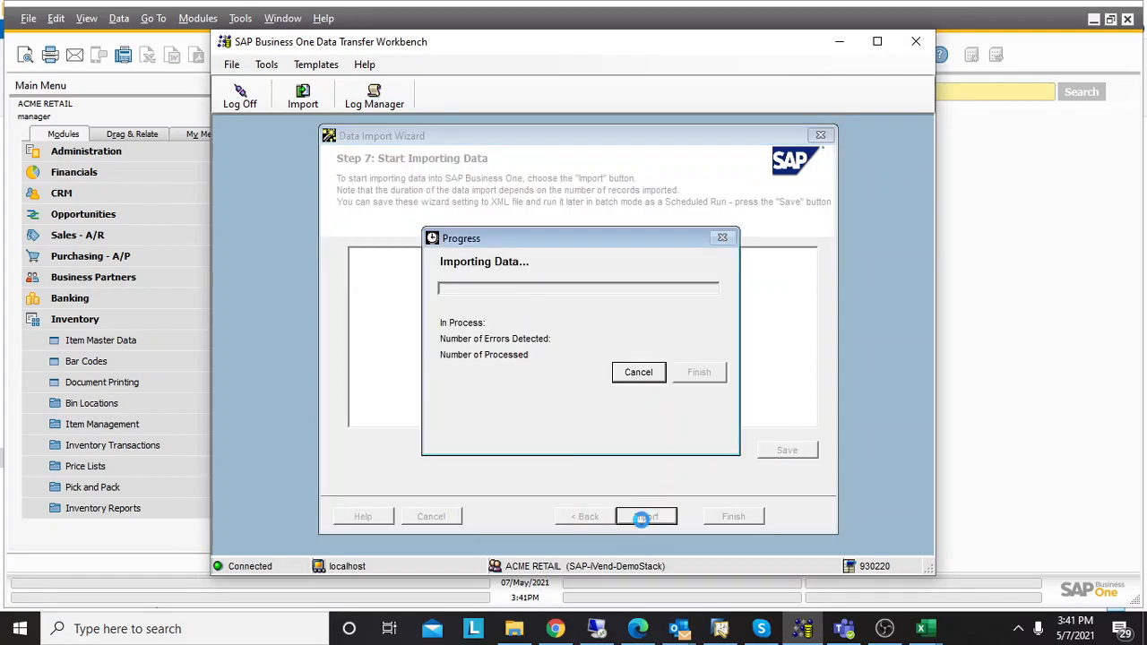
{"action": "left_click", "coordinate": [646, 516]}
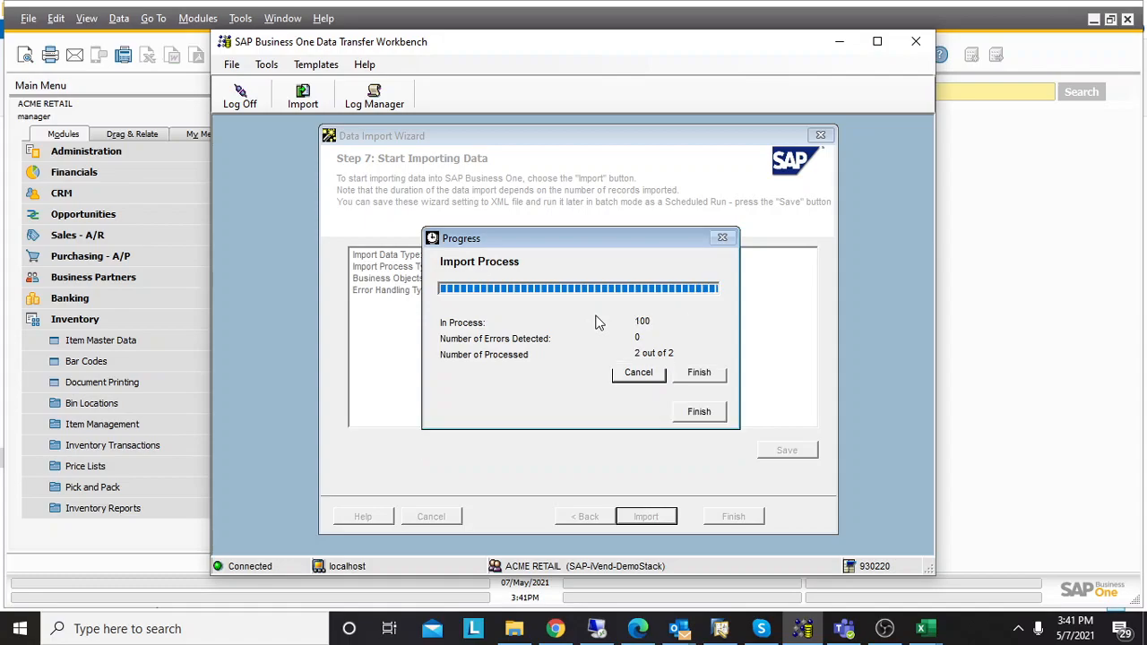
{"action": "mouse_move", "coordinate": [717, 401]}
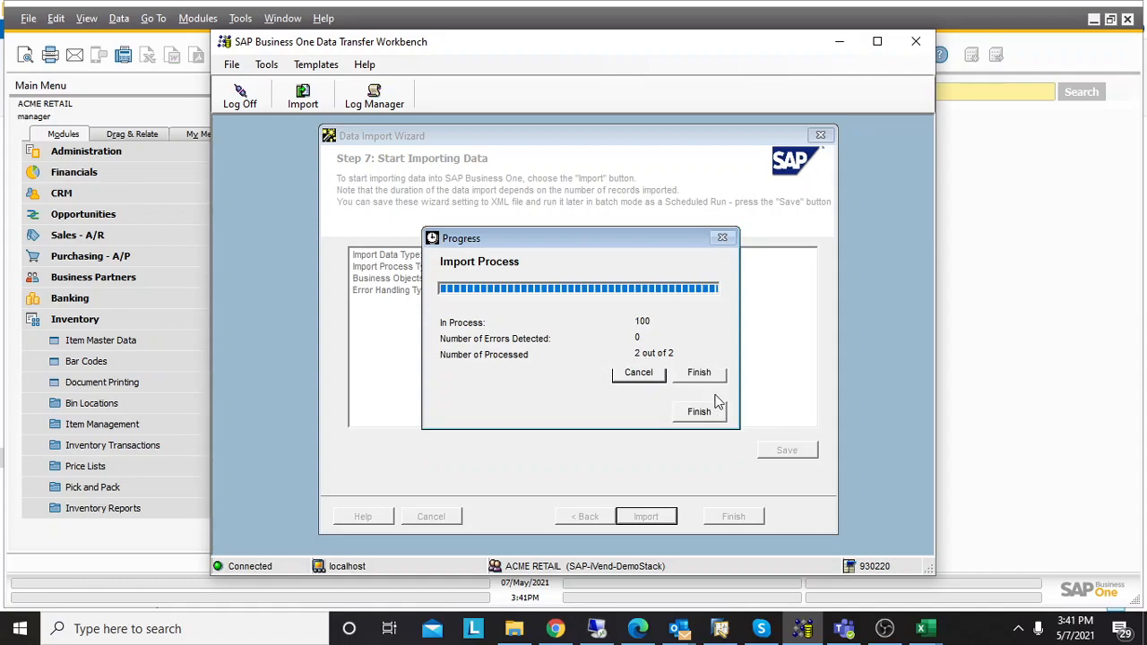
{"action": "left_click", "coordinate": [699, 371]}
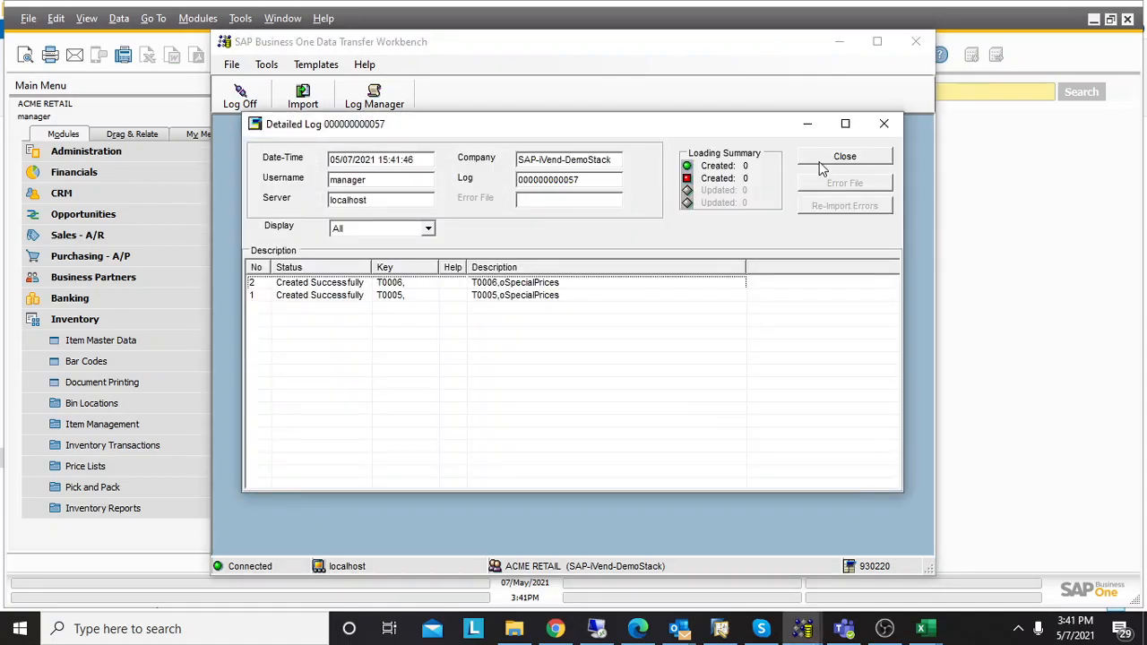
{"action": "left_click", "coordinate": [843, 156]}
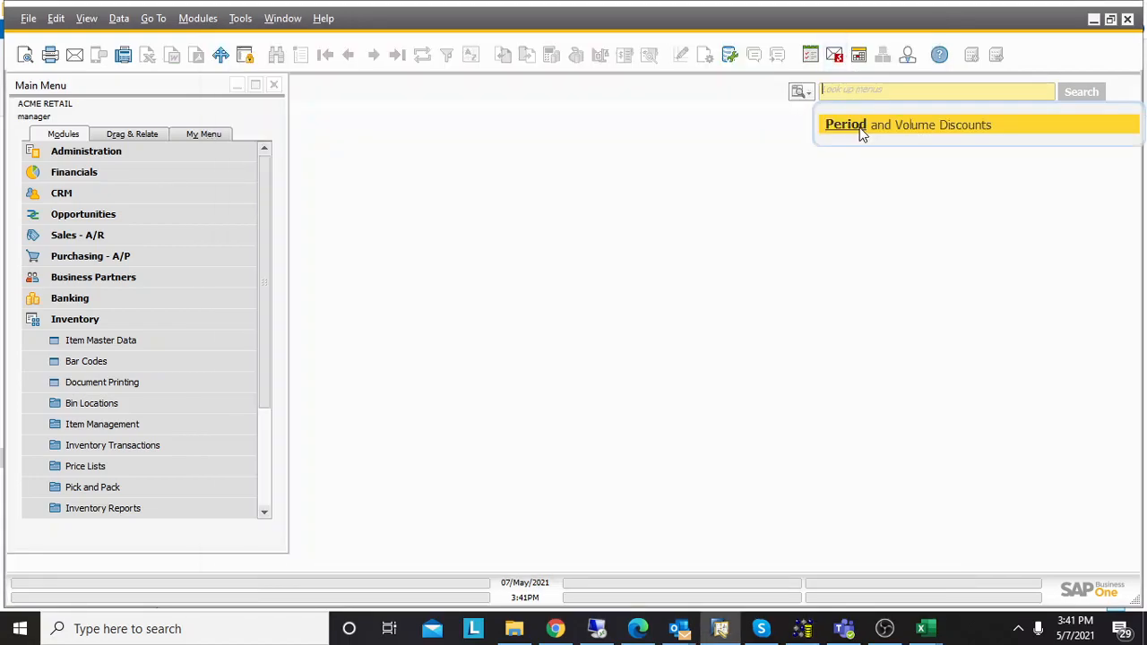
Show Period and Volume Discounts for Price List 02 with the imported 5% 2021 discount ($42.75)
{"action": "left_click", "coordinate": [931, 126]}
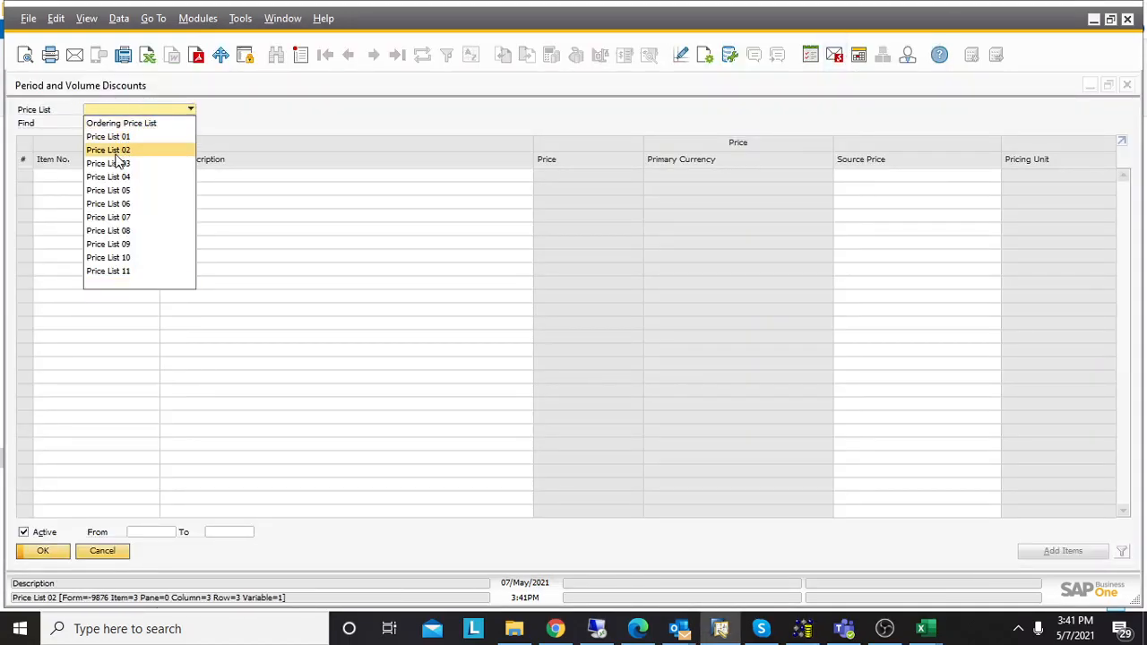
{"action": "left_click", "coordinate": [108, 151]}
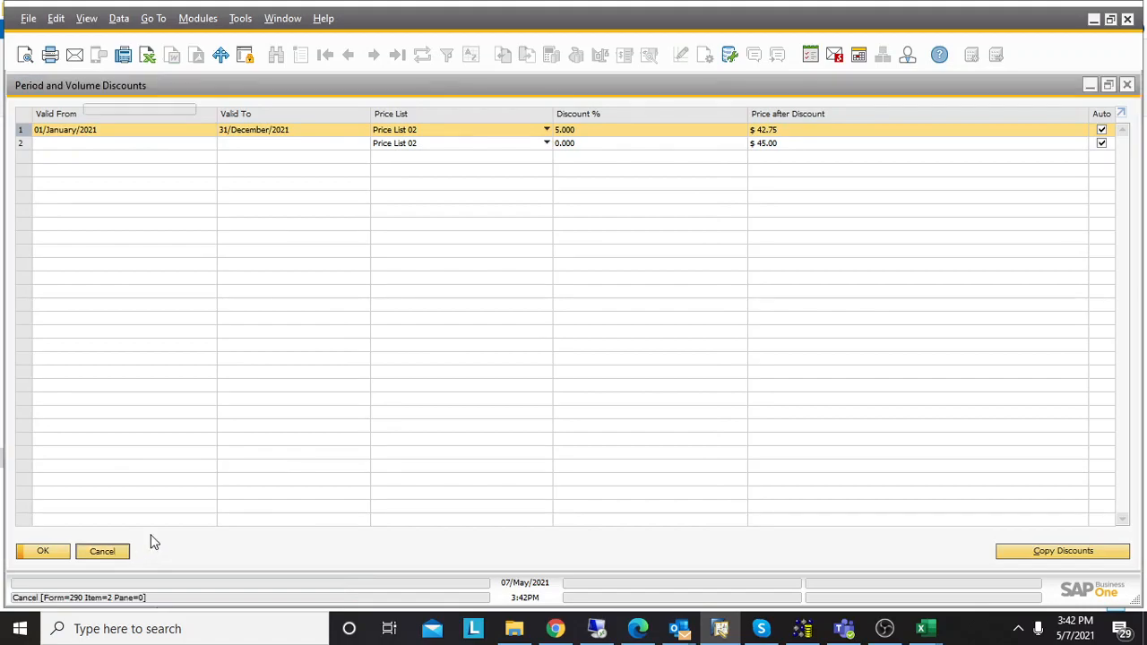
Cancel out of the Period and Volume Discounts window back to the Main Menu
{"action": "left_click", "coordinate": [102, 552]}
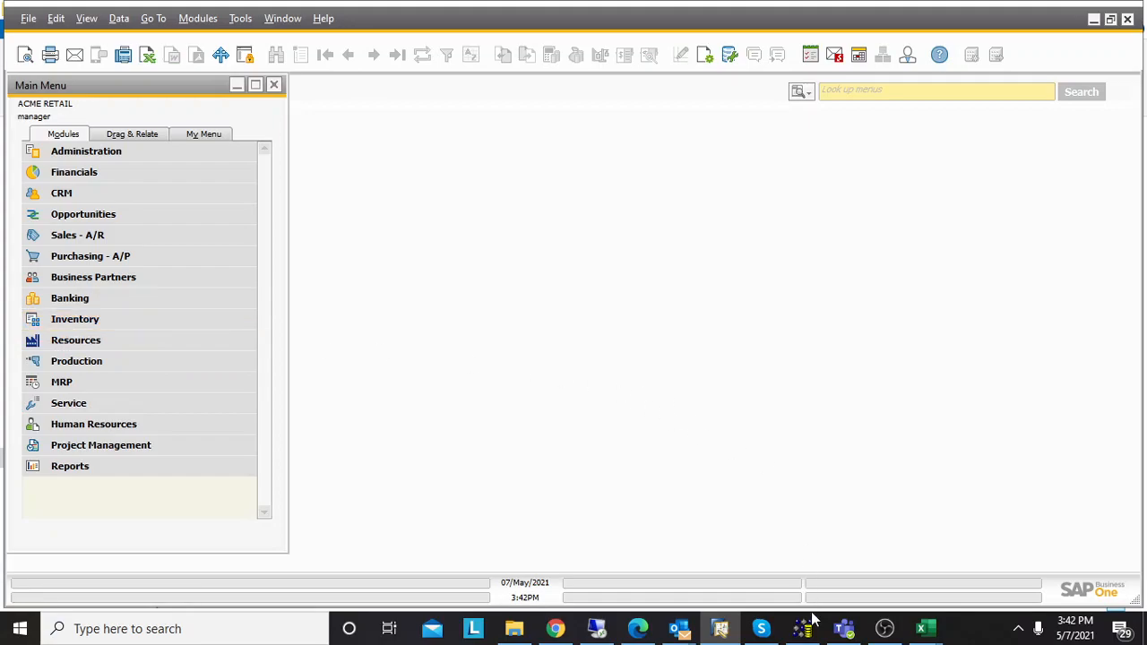
{"action": "mouse_move", "coordinate": [778, 516]}
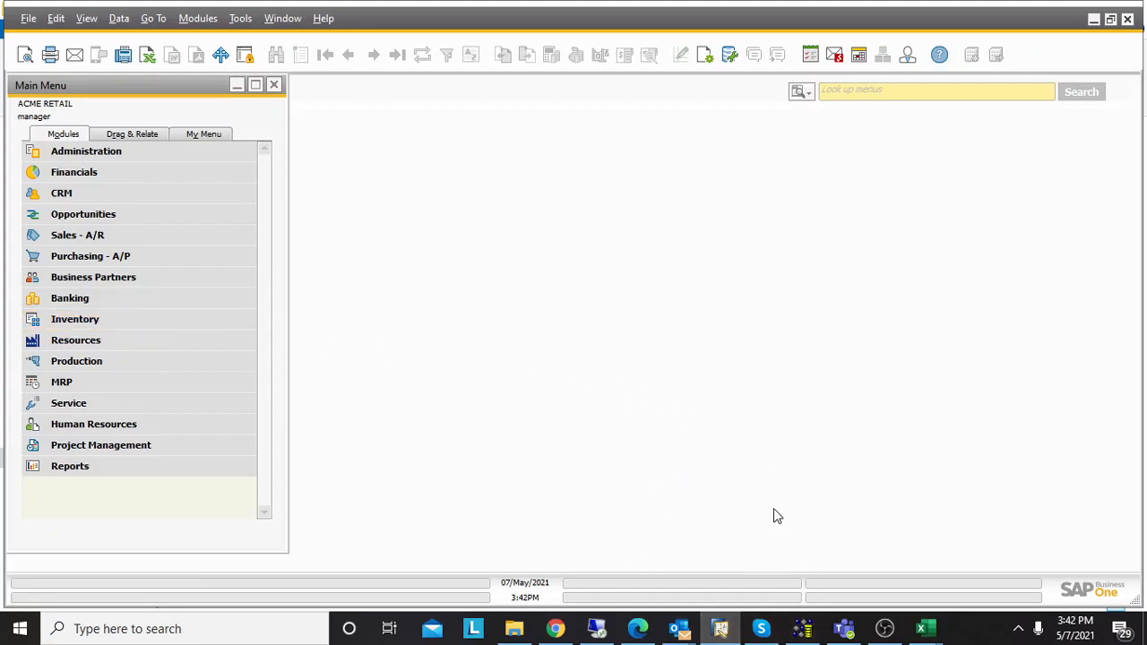